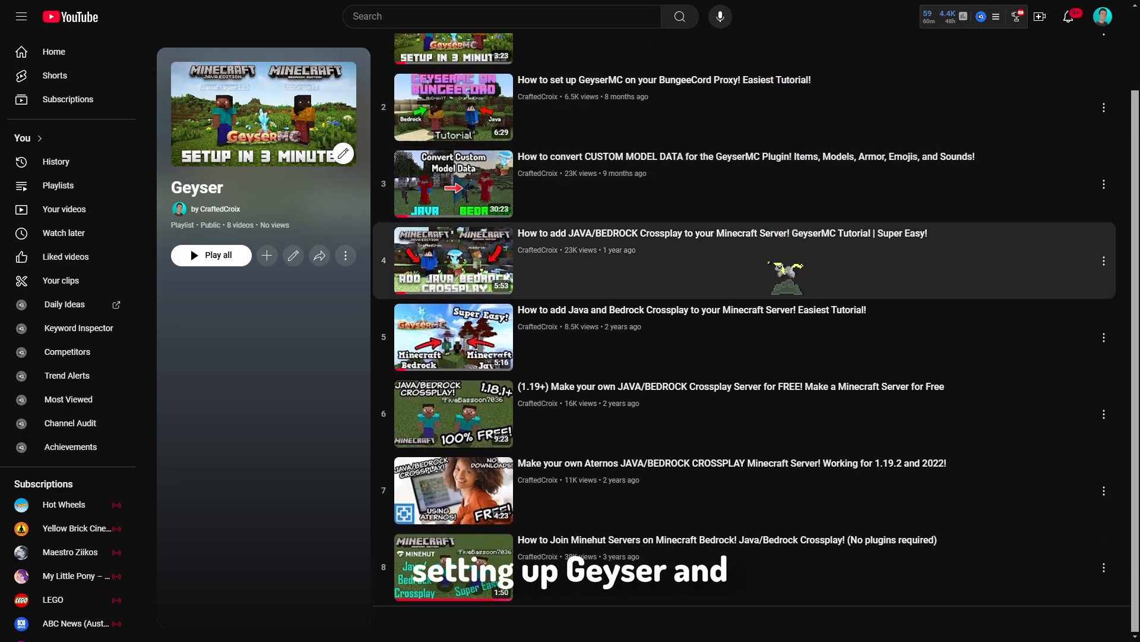
Search for 'model engine plugin' to find the GeyserModelEngine install guide.
type("model engine plugin")
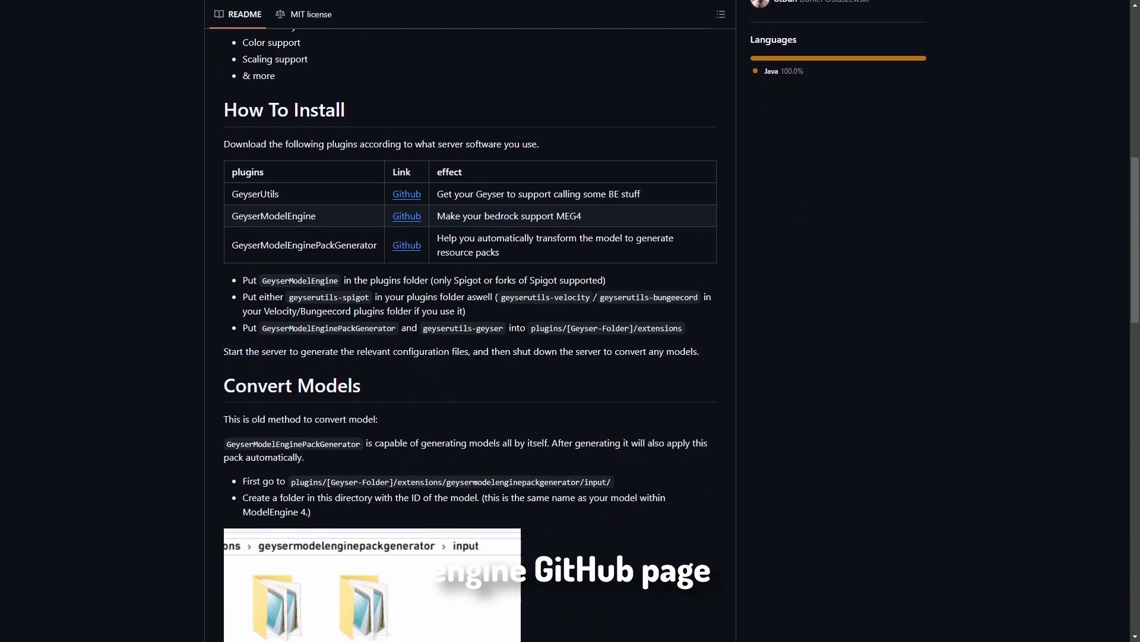
Scroll through the README's Convert Models section.
scroll("down", 3)
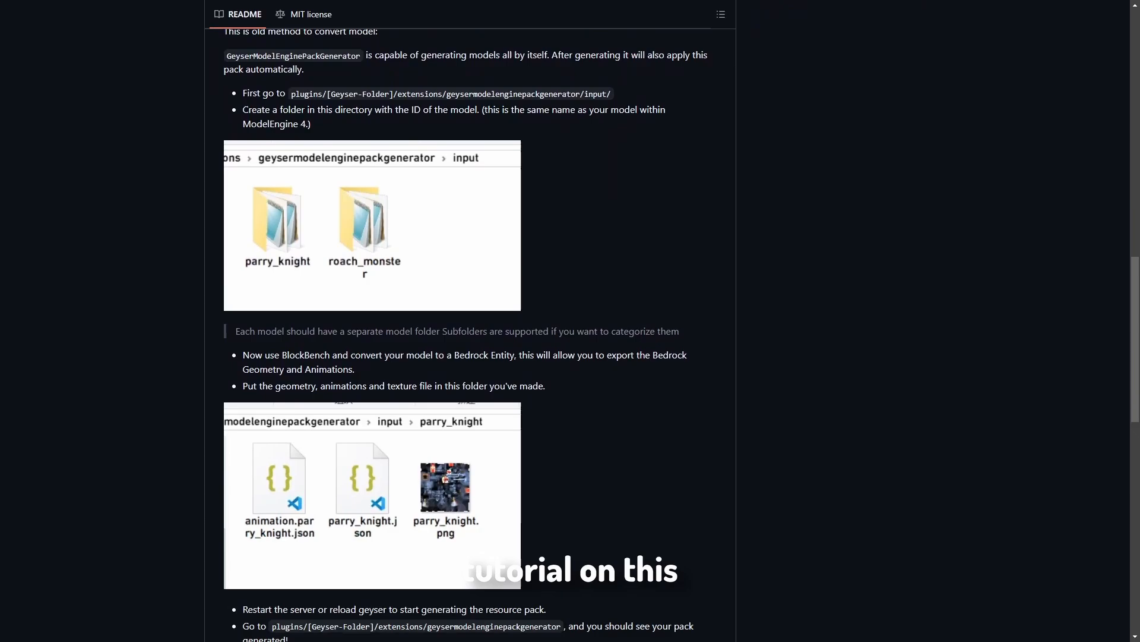
scroll("down", 3)
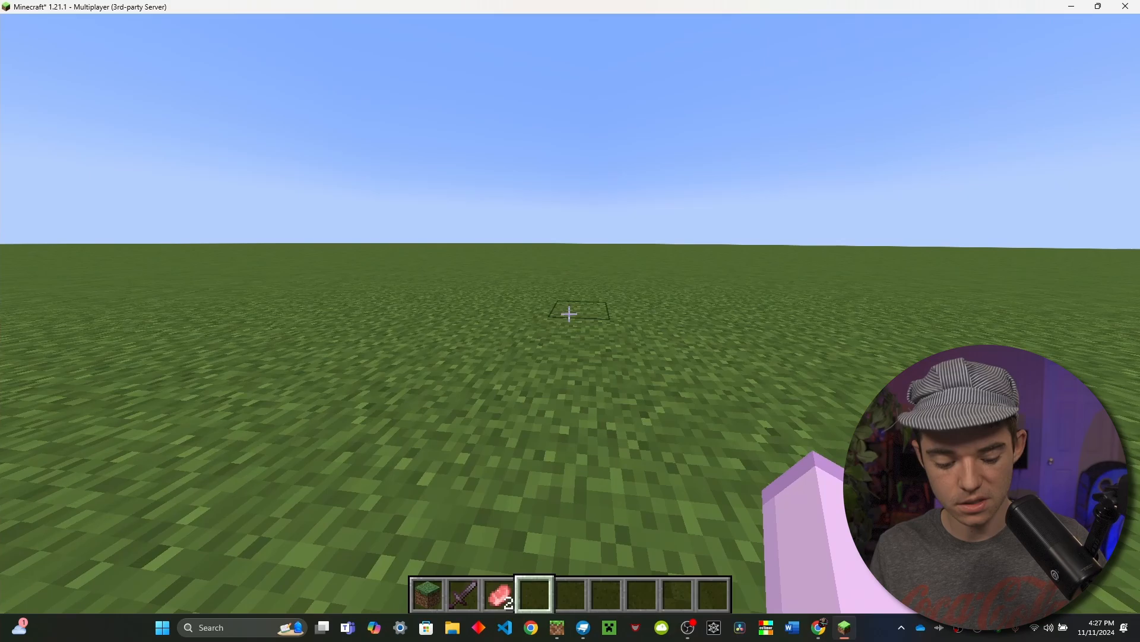
Run /meg debug and /meg summon deer to spawn ModelEngine creatures.
type("/meg debug")
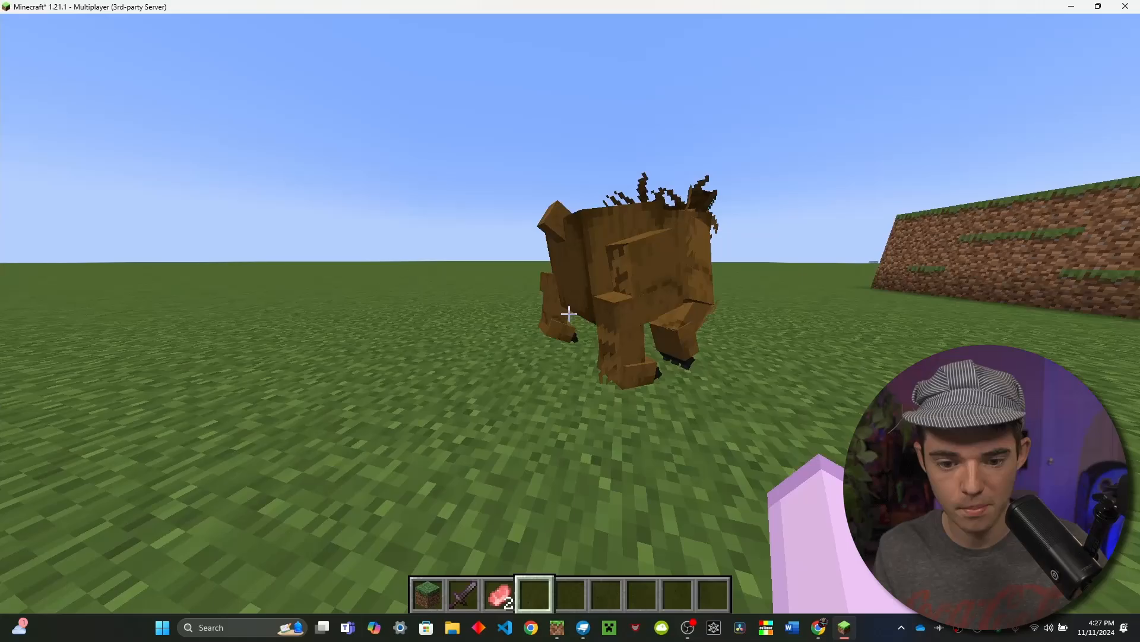
type("/meg summon")
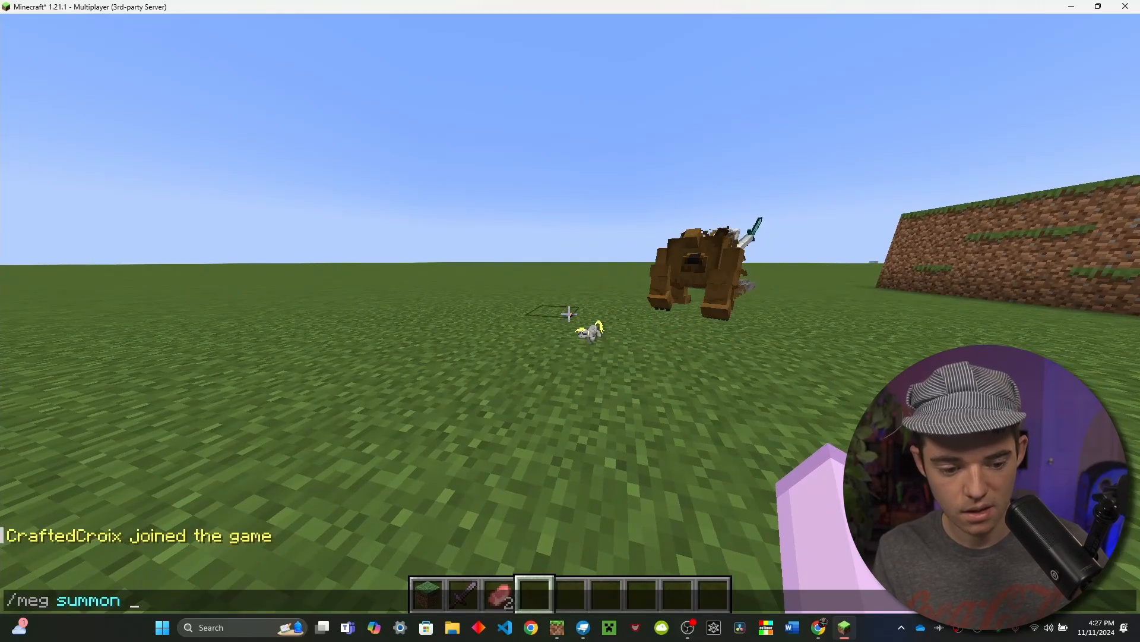
type("deer")
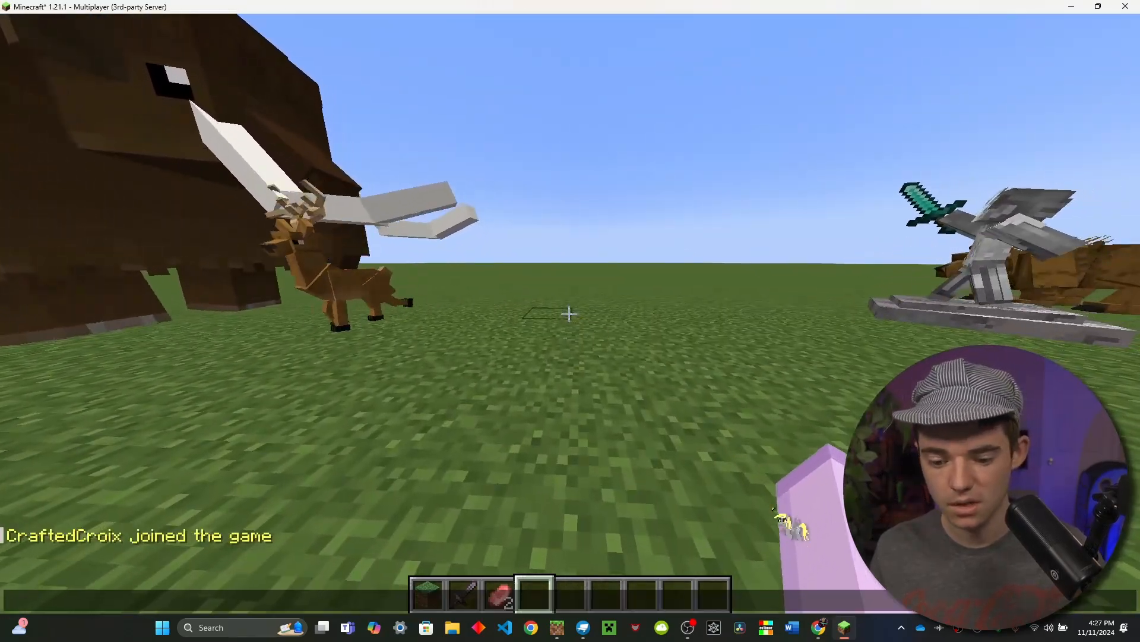
Download GeyserOptionalPack.mcpack from its GitHub repository page.
left_click(817, 627)
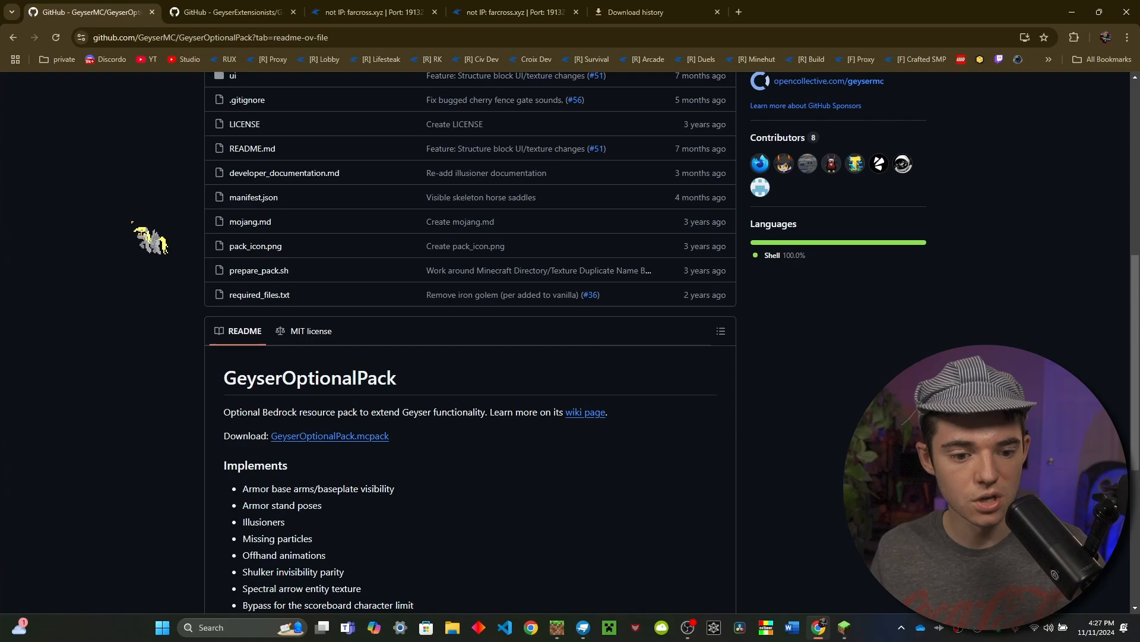
scroll("up", 3)
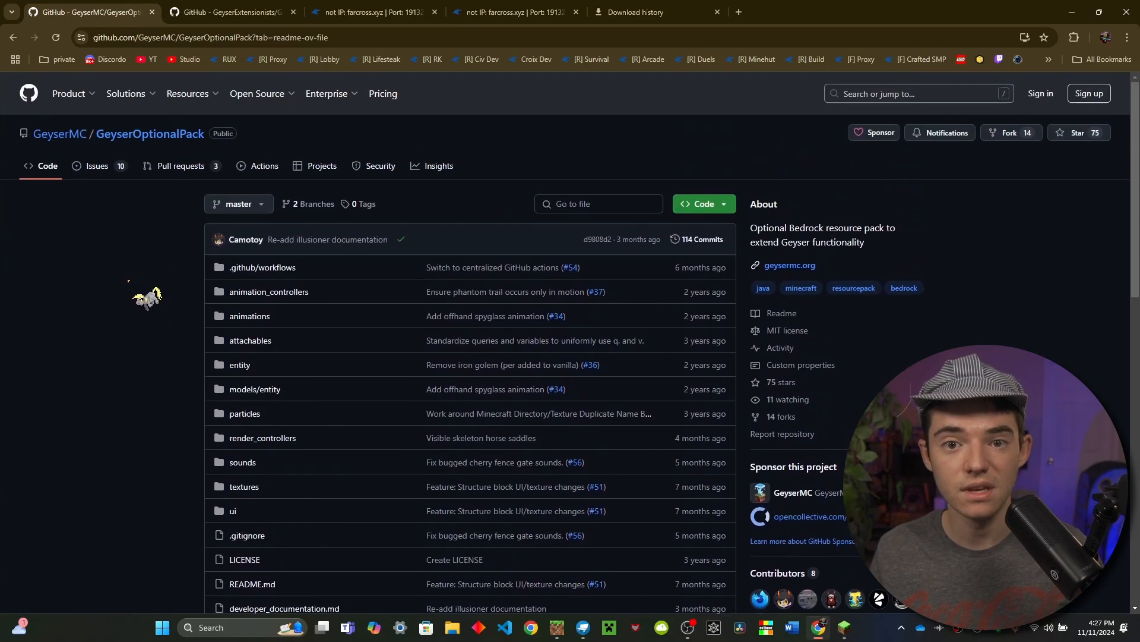
scroll("down", 3)
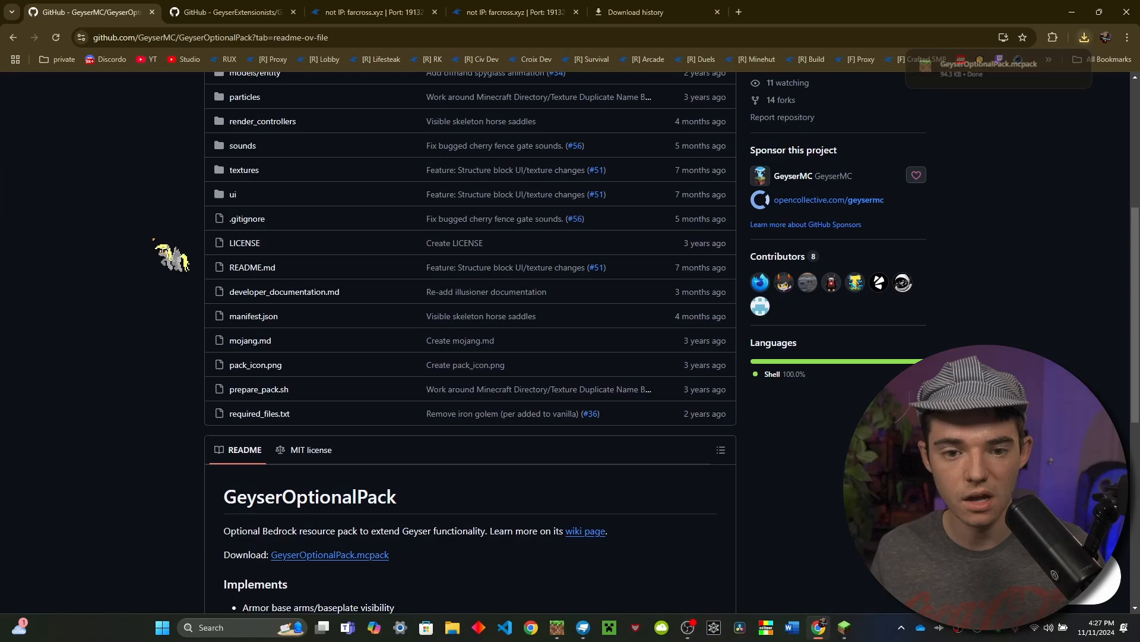
scroll("down", 3)
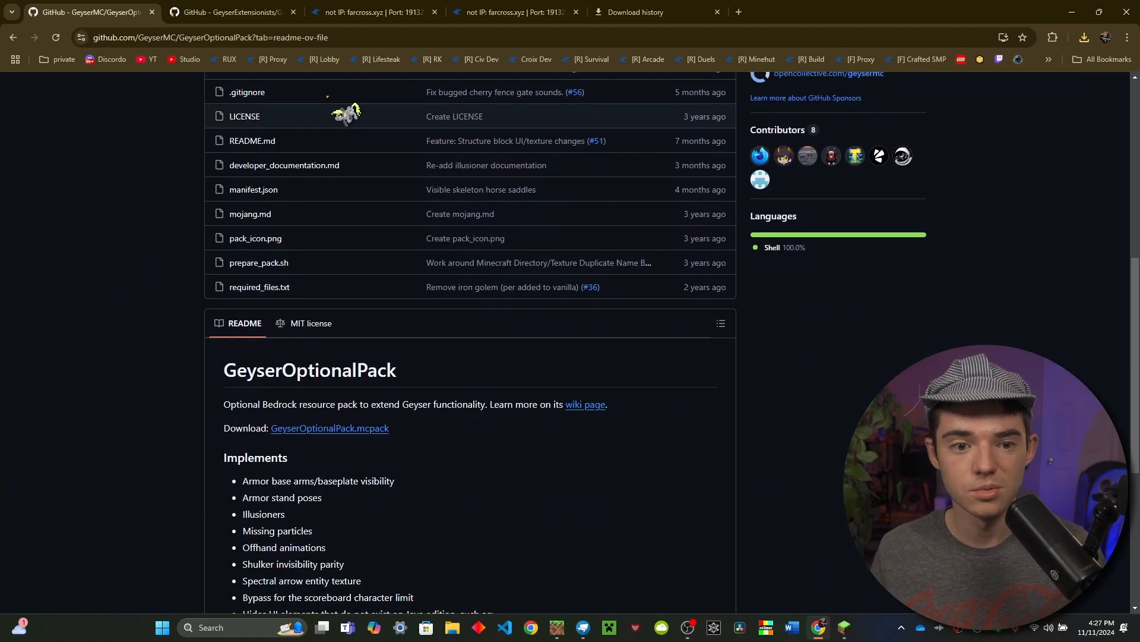
left_click(371, 13)
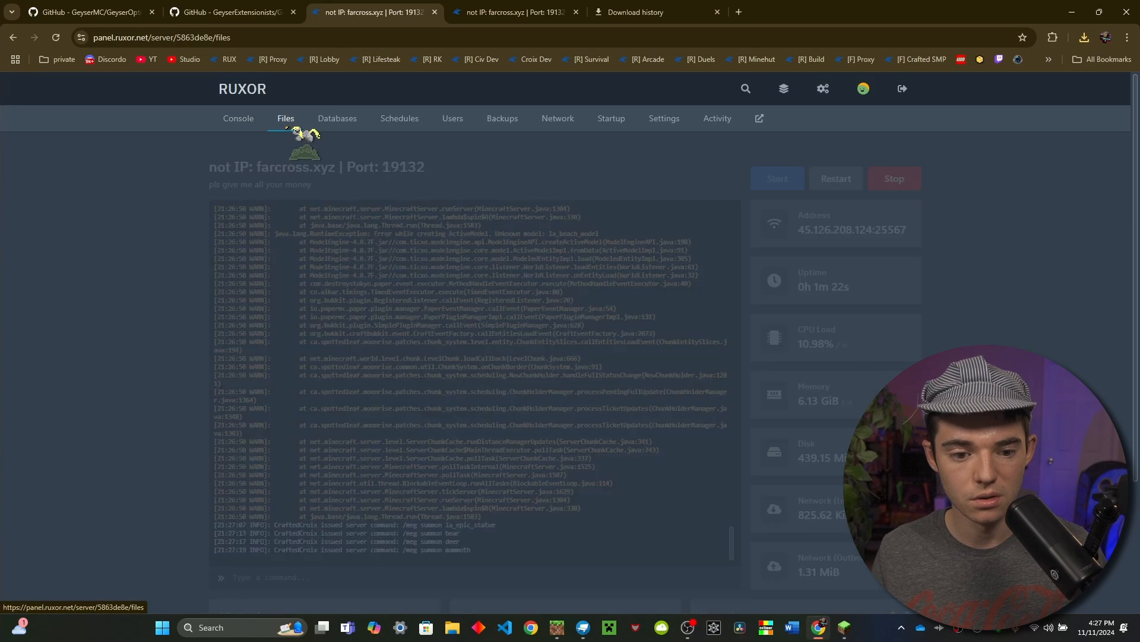
Browse server files to the empty plugins/Geyser-Spigot/packs folder and check recent downloads.
left_click(284, 119)
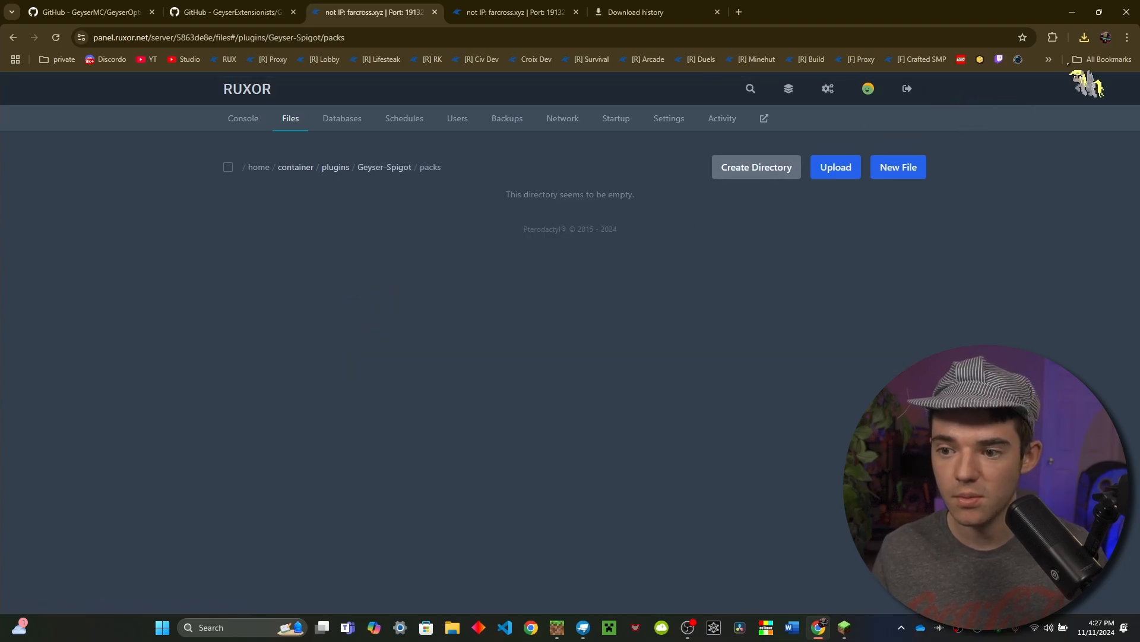
left_click(1084, 37)
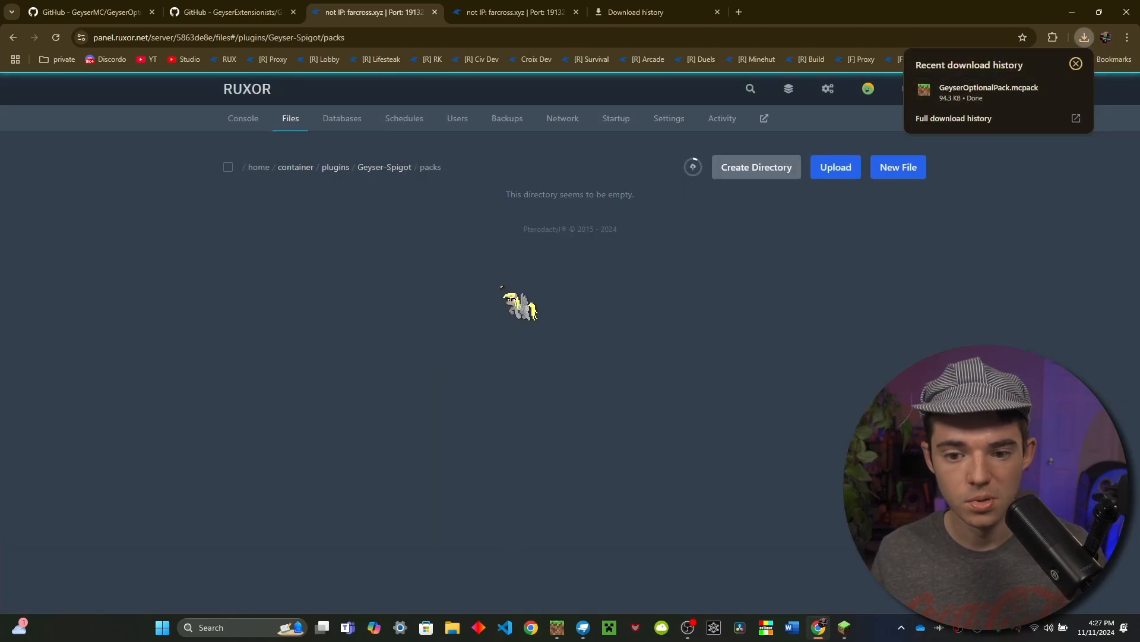
left_click(229, 13)
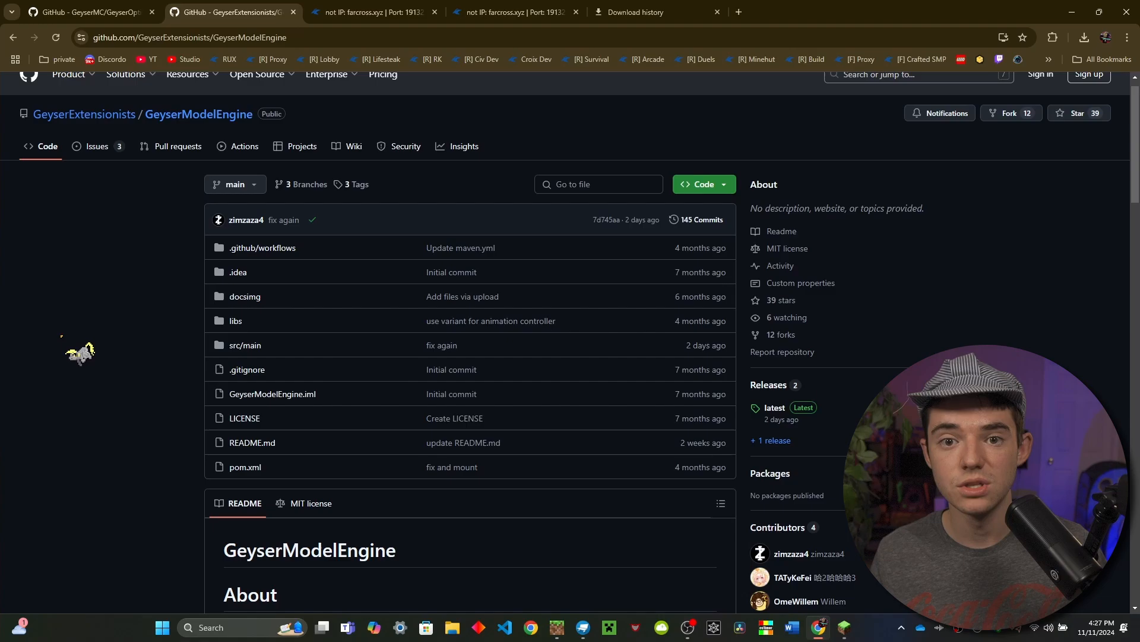
Open the latest GeyserUtils release linked from the GeyserModelEngine README.
scroll("down", 3)
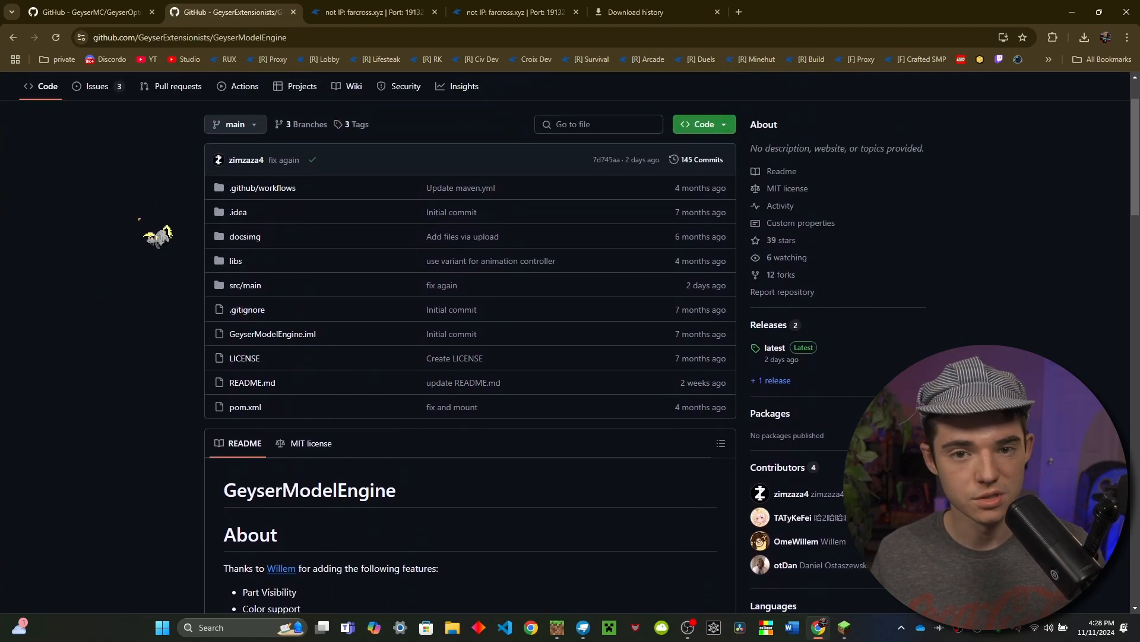
scroll("down", 3)
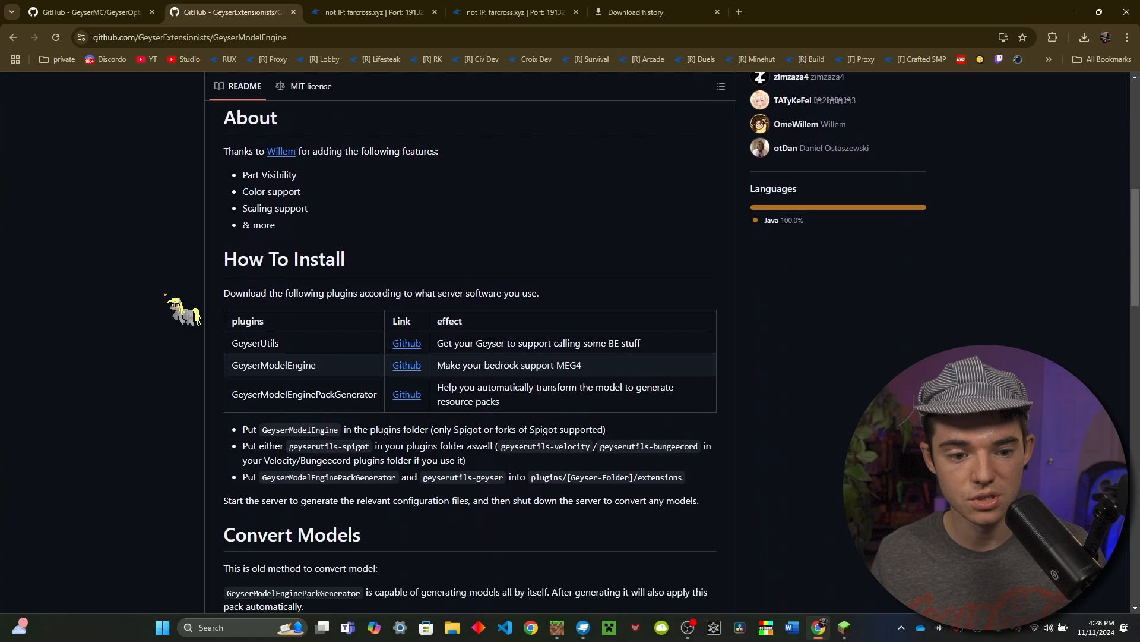
left_click(407, 364)
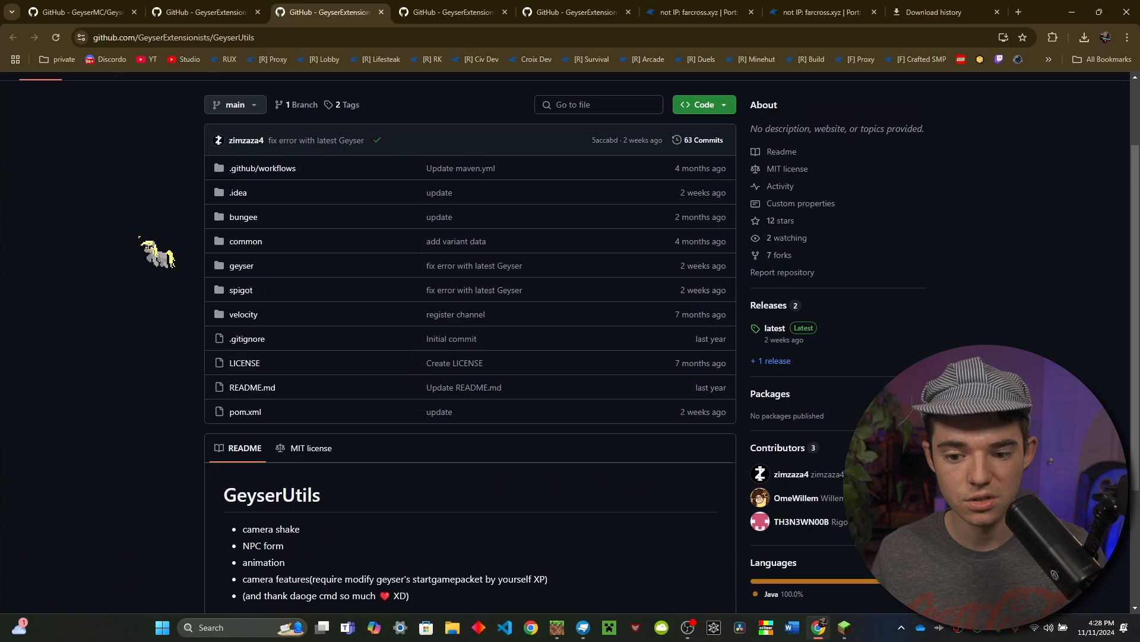
left_click(774, 327)
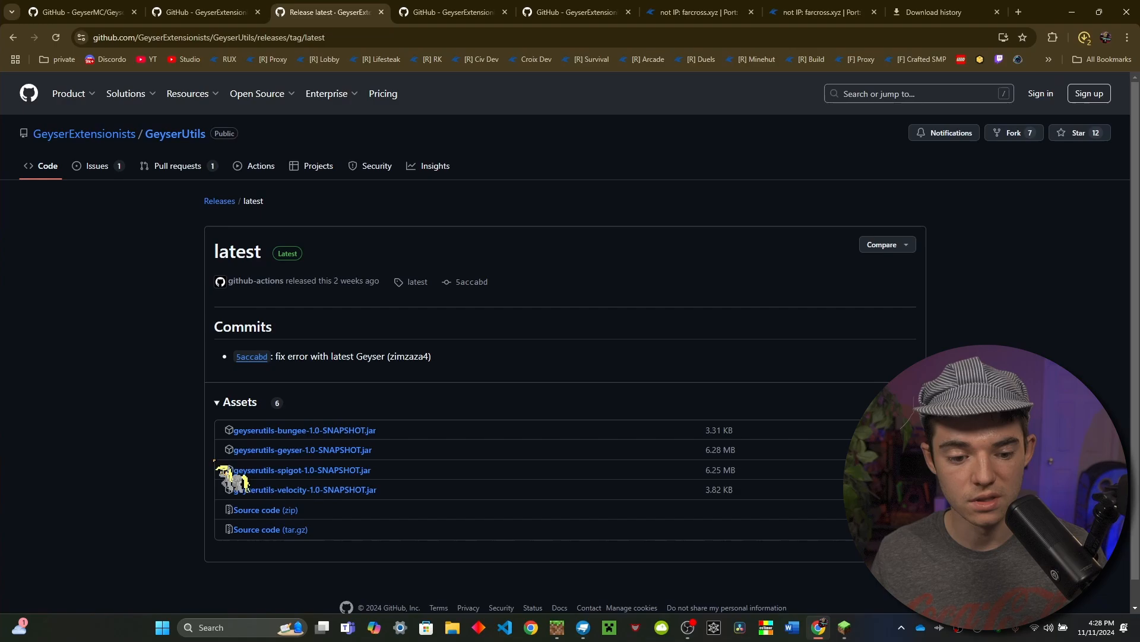
Download the latest GeyserModelEngine and GeyserModelEnginePackGenerator 1.0-SNAPSHOT jars.
left_click(447, 12)
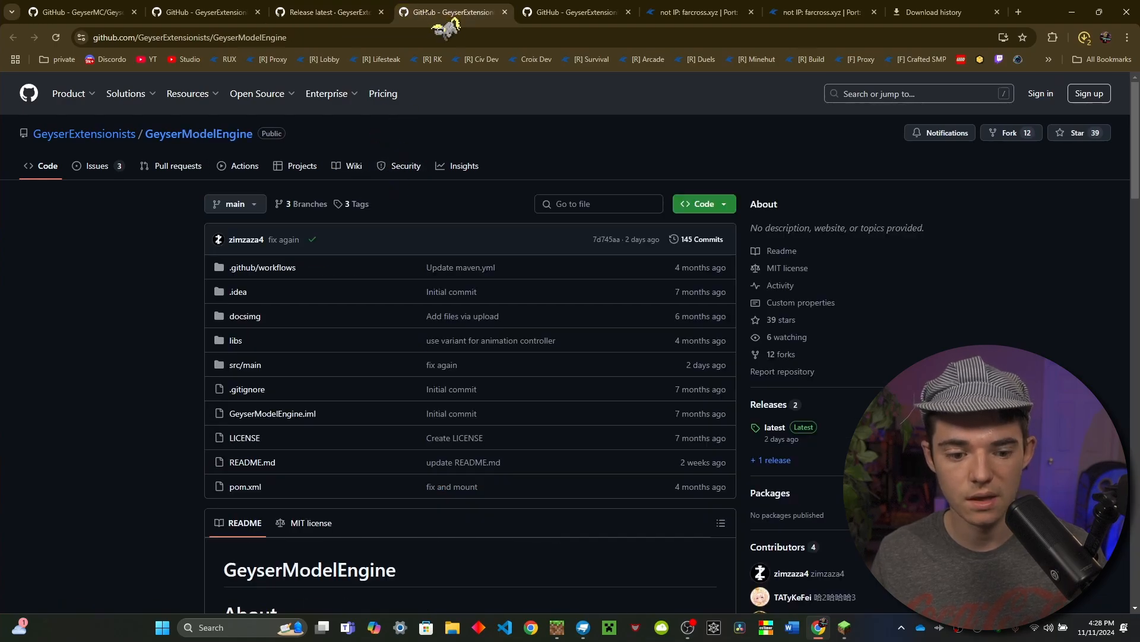
scroll("down", 3)
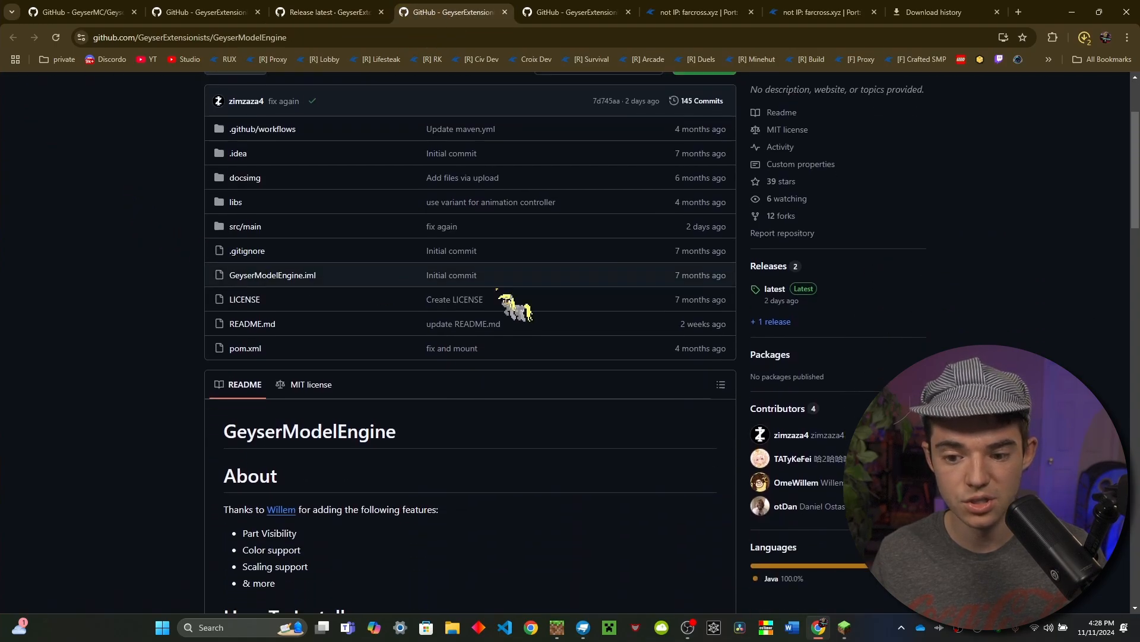
left_click(773, 289)
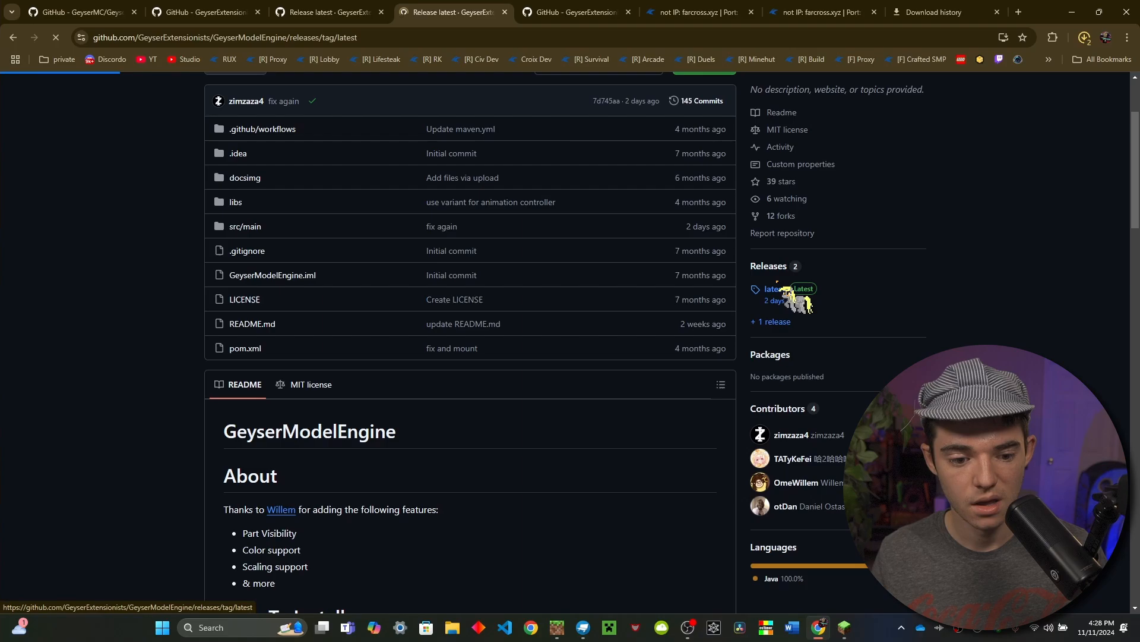
left_click(770, 289)
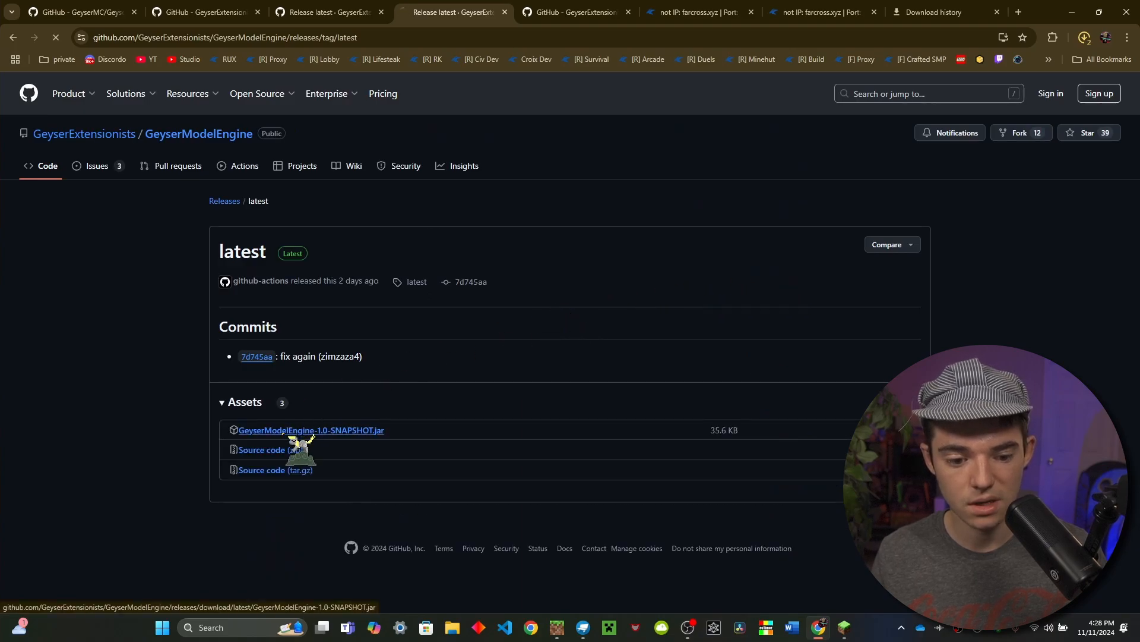
left_click(574, 12)
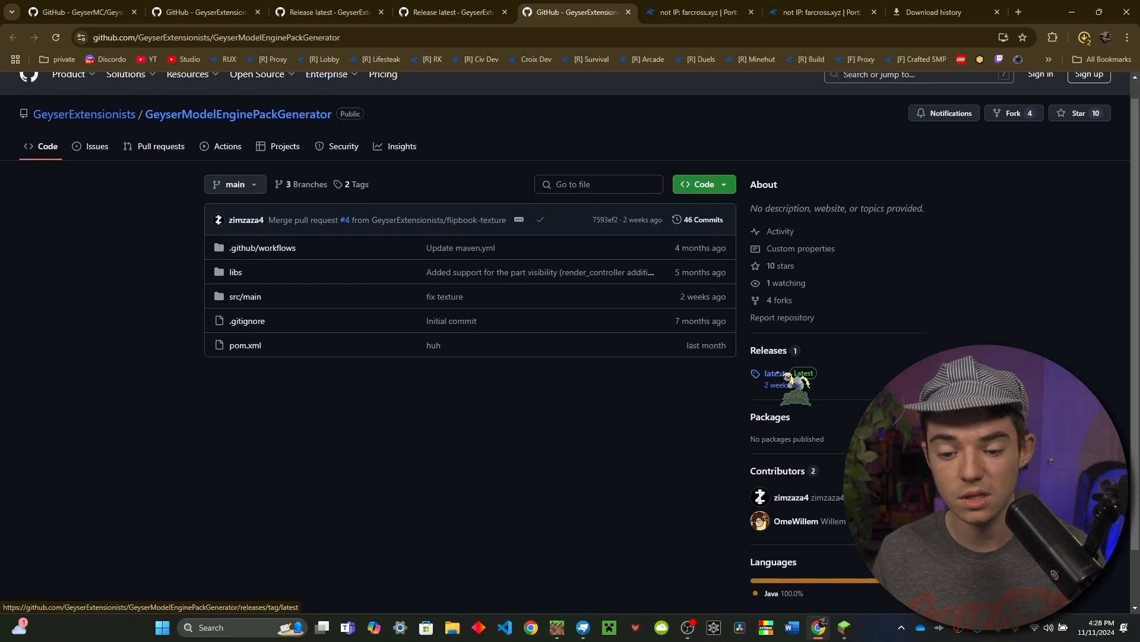
left_click(774, 373)
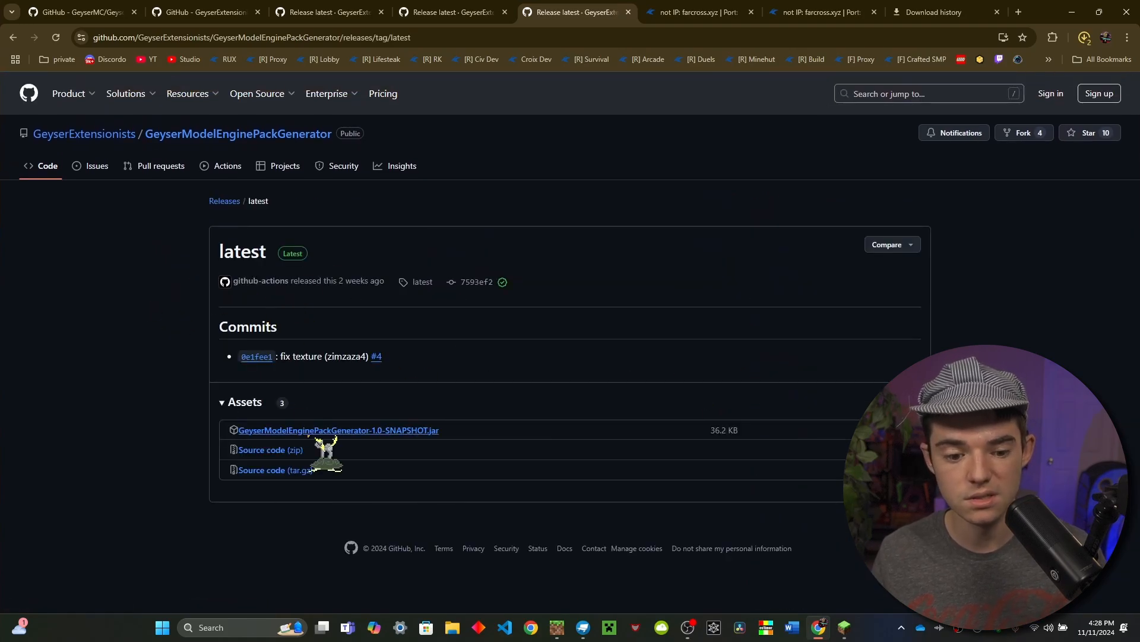
left_click(699, 12)
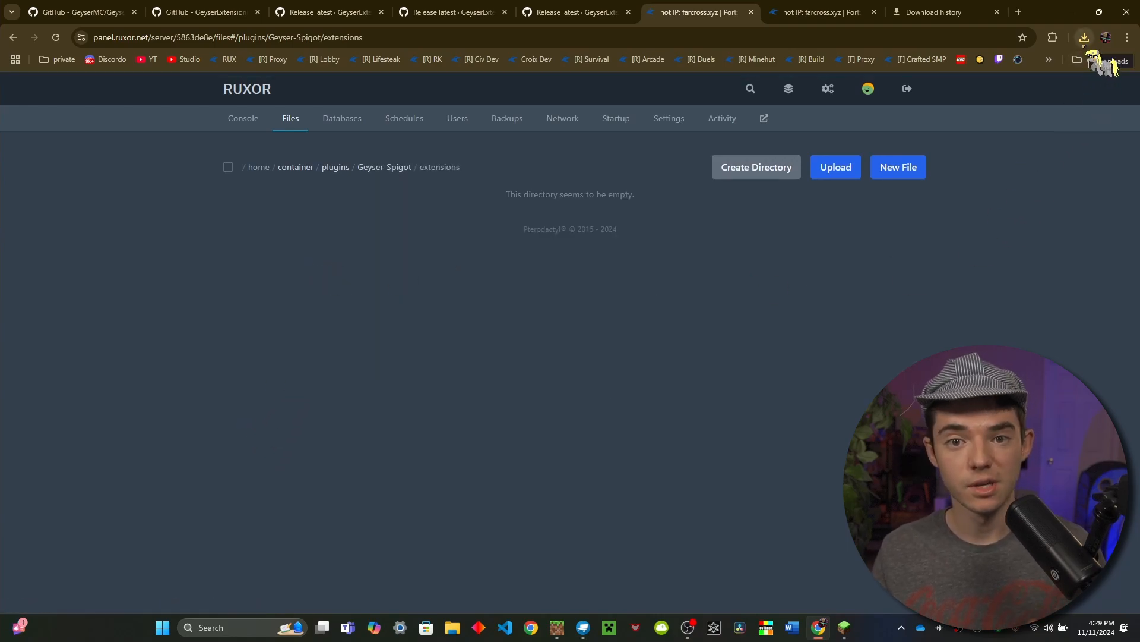
Upload the PackGenerator jar from the downloads list into Geyser-Spigot/extensions.
left_click(1083, 37)
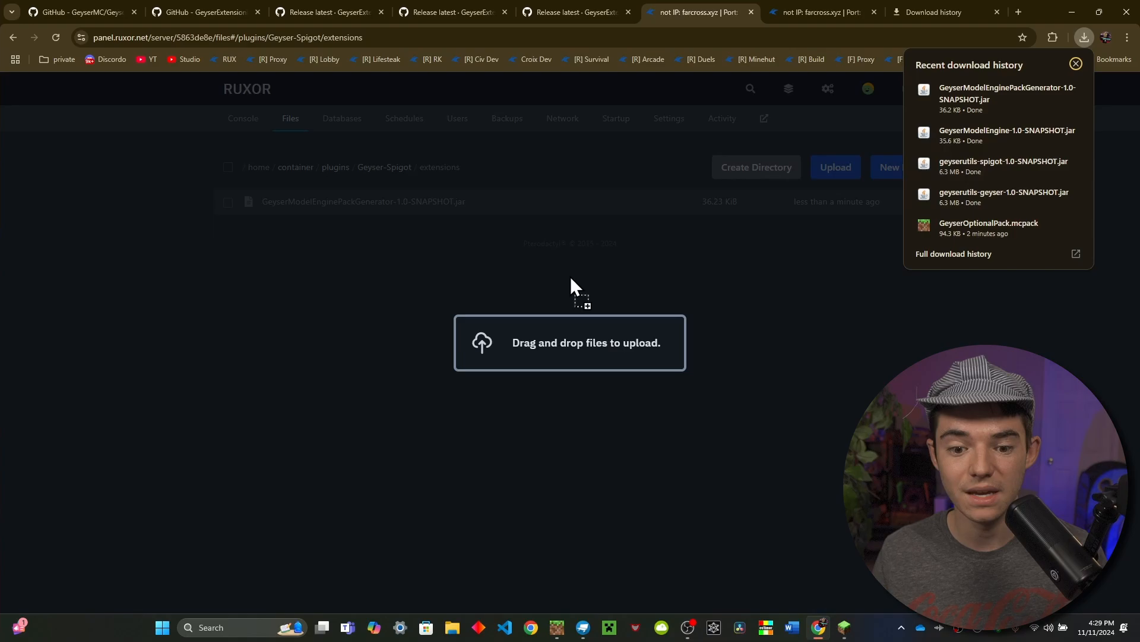
left_click(335, 166)
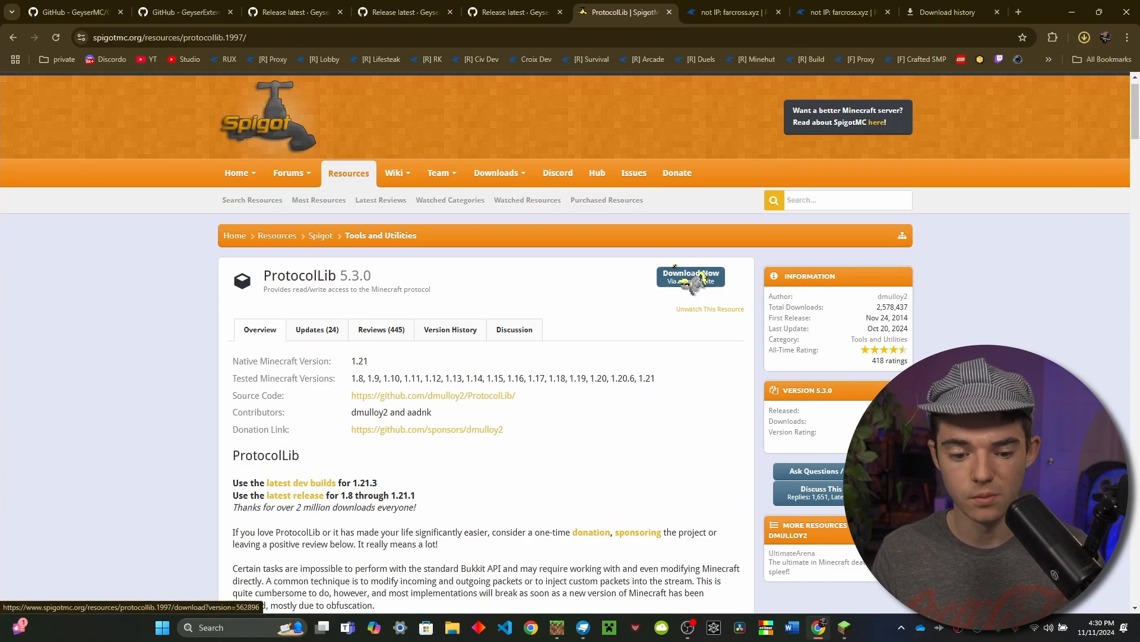
Download ProtocolLib 5.3.0 from its SpigotMC resource page.
left_click(727, 12)
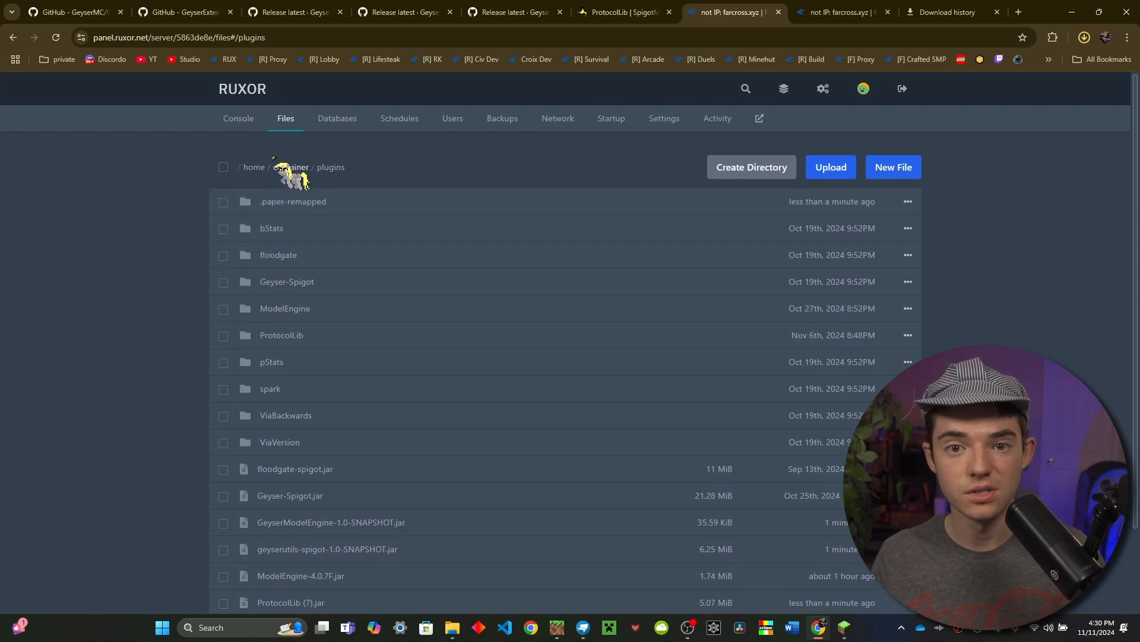
Navigate up to the server's root container folder.
left_click(237, 118)
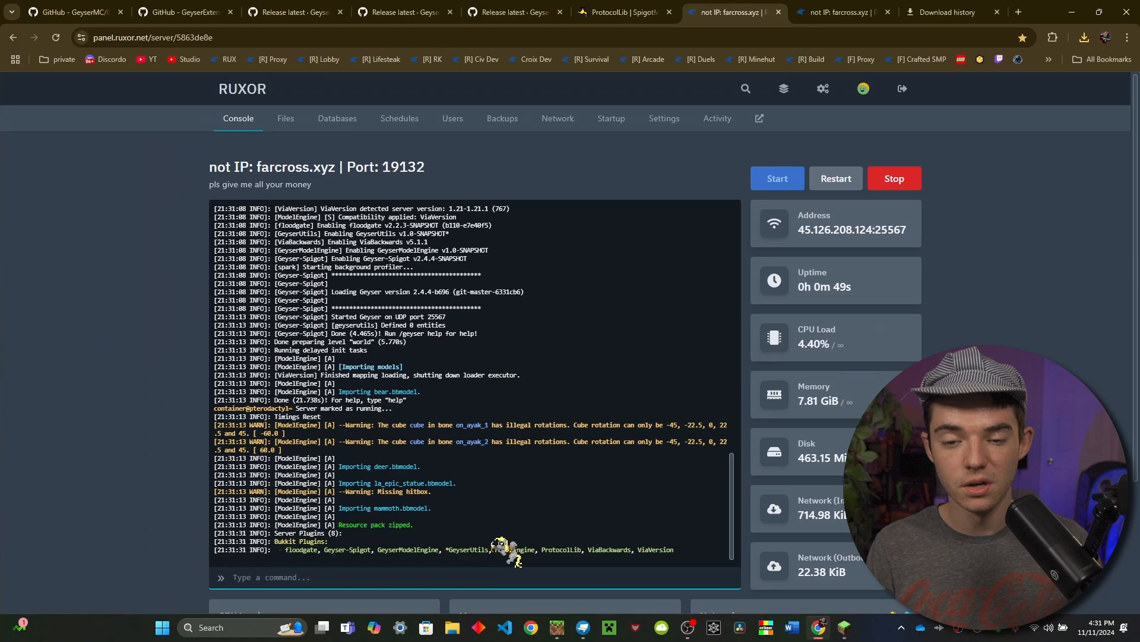
Browse the server files to plugins/ModelEngine to reach its .bbmodel files.
left_click(284, 119)
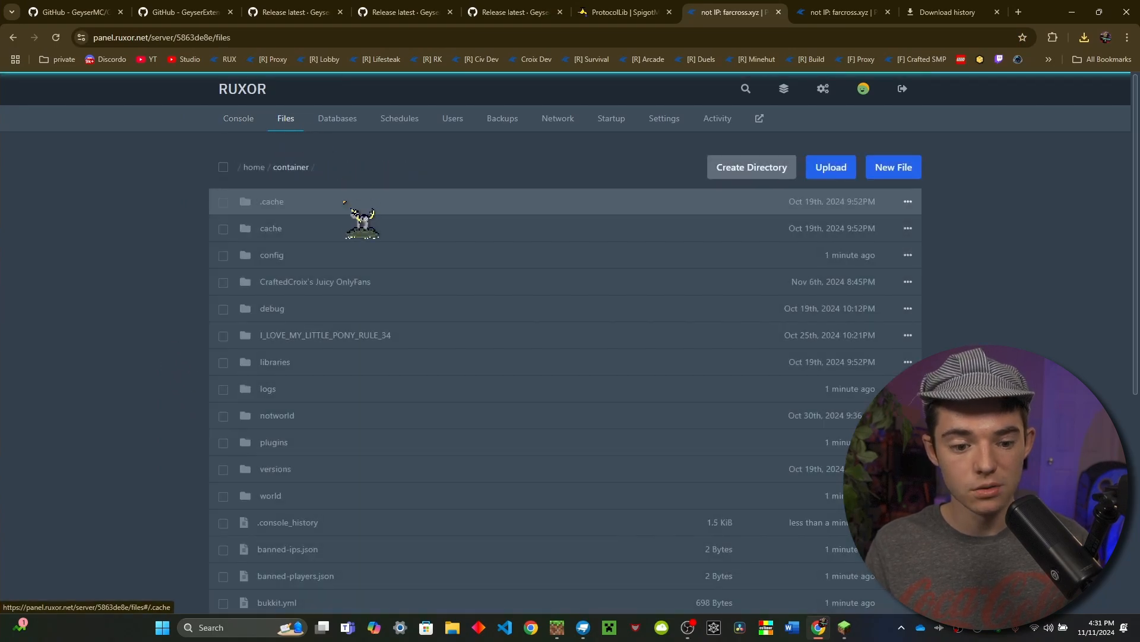
left_click(274, 441)
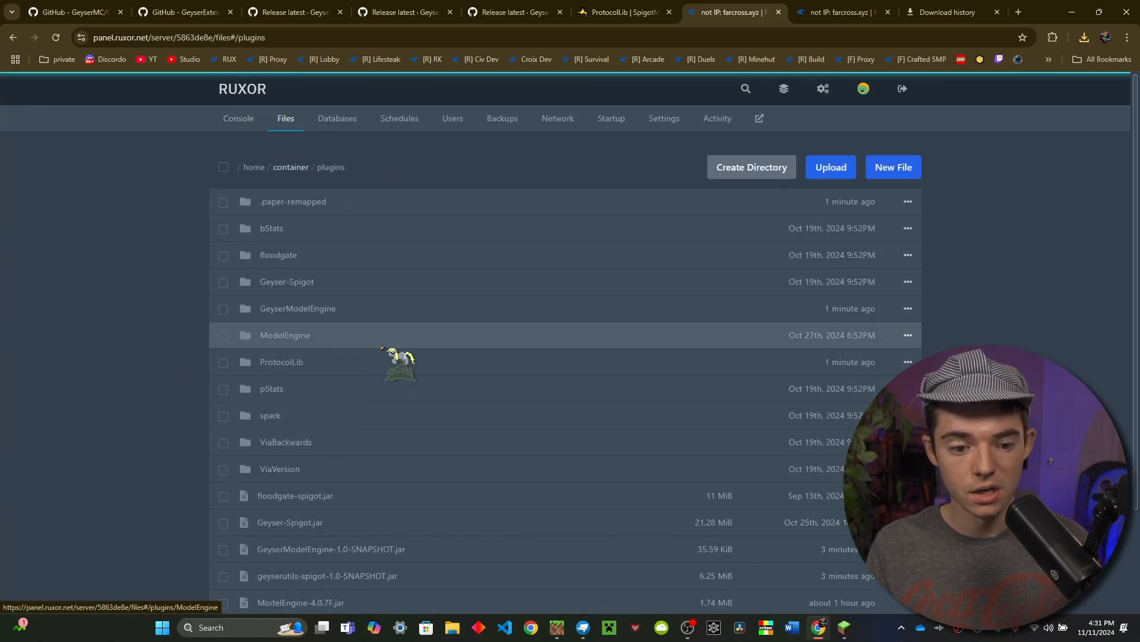
left_click(285, 335)
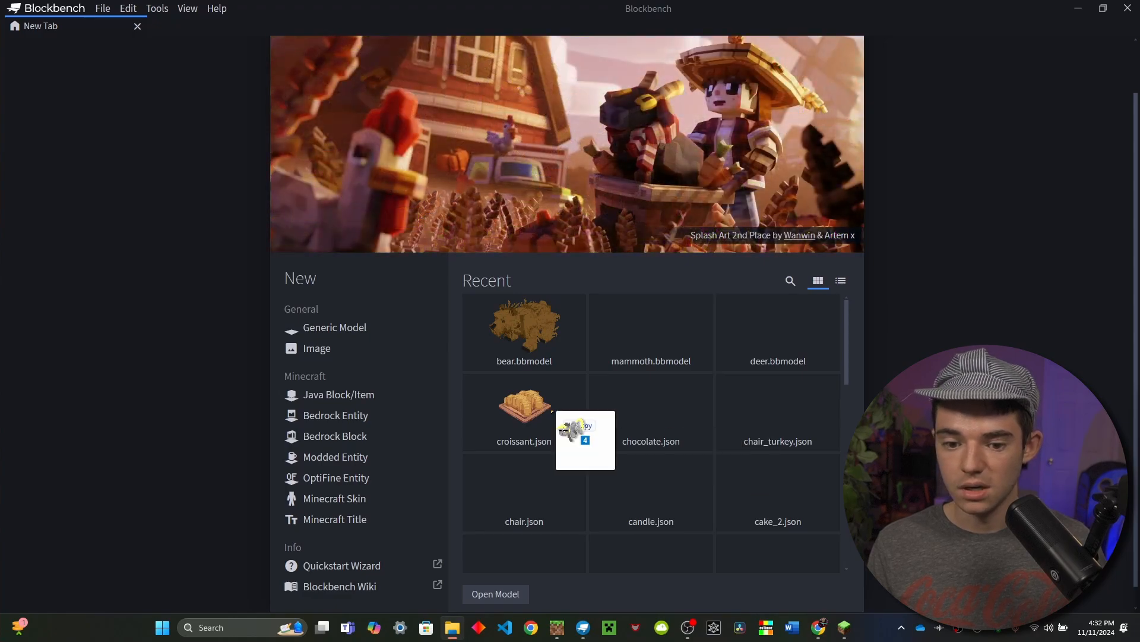
Open the dropped .bbmodel files and check the bear and deer model tabs.
double_click(649, 331)
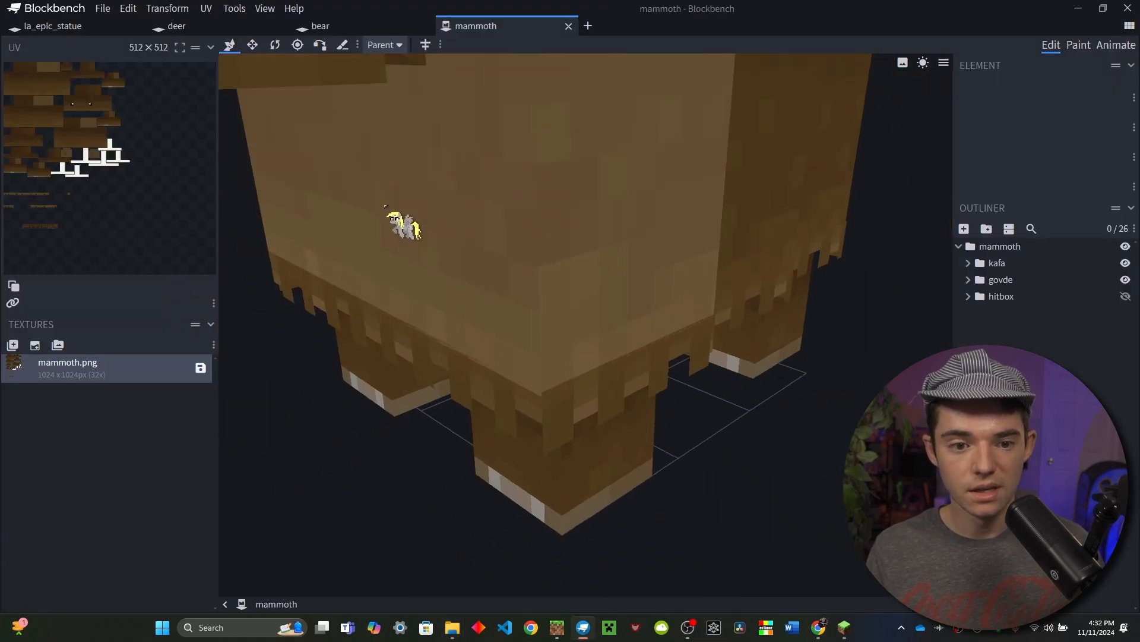
left_click(320, 25)
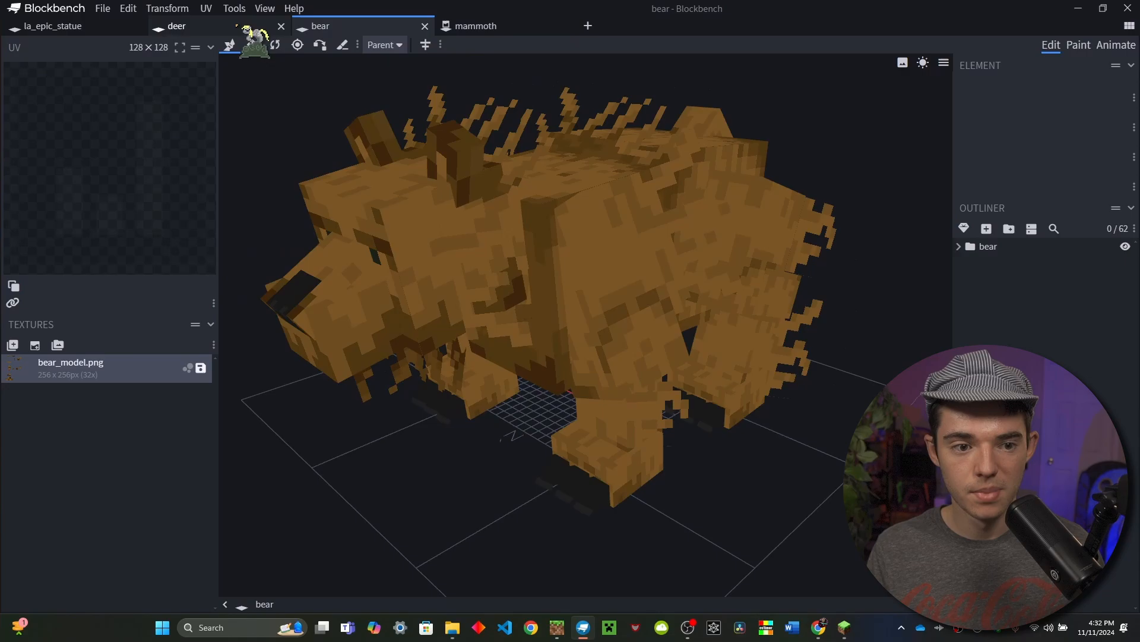
left_click(53, 25)
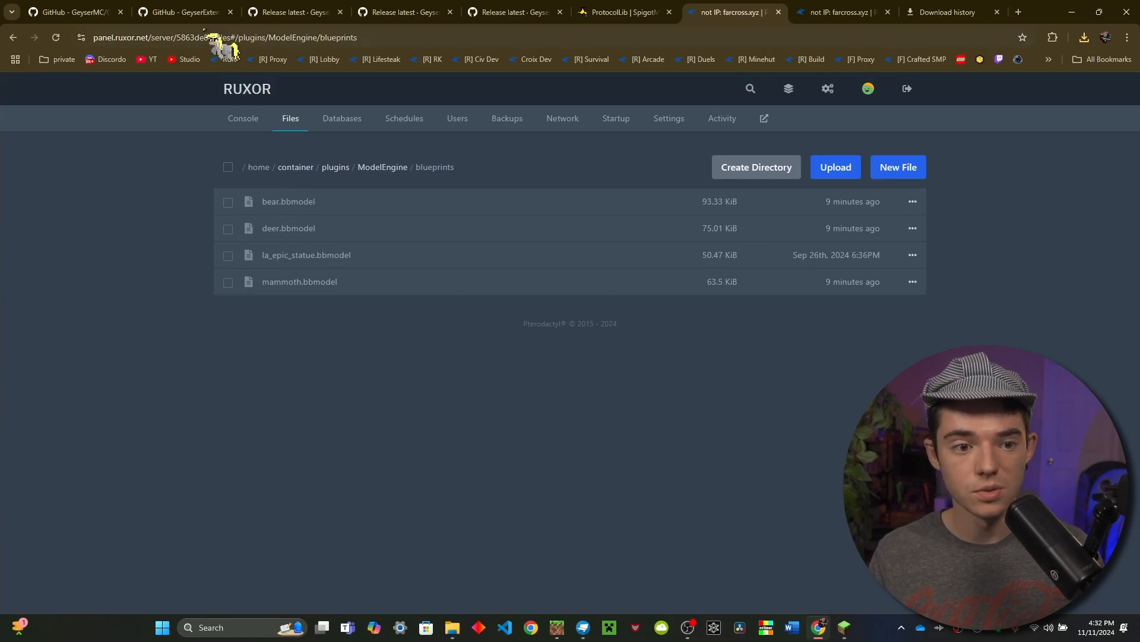
From the GeyserModelEngine README, download the geyser_model_engine_packer.js raw file.
left_click(182, 12)
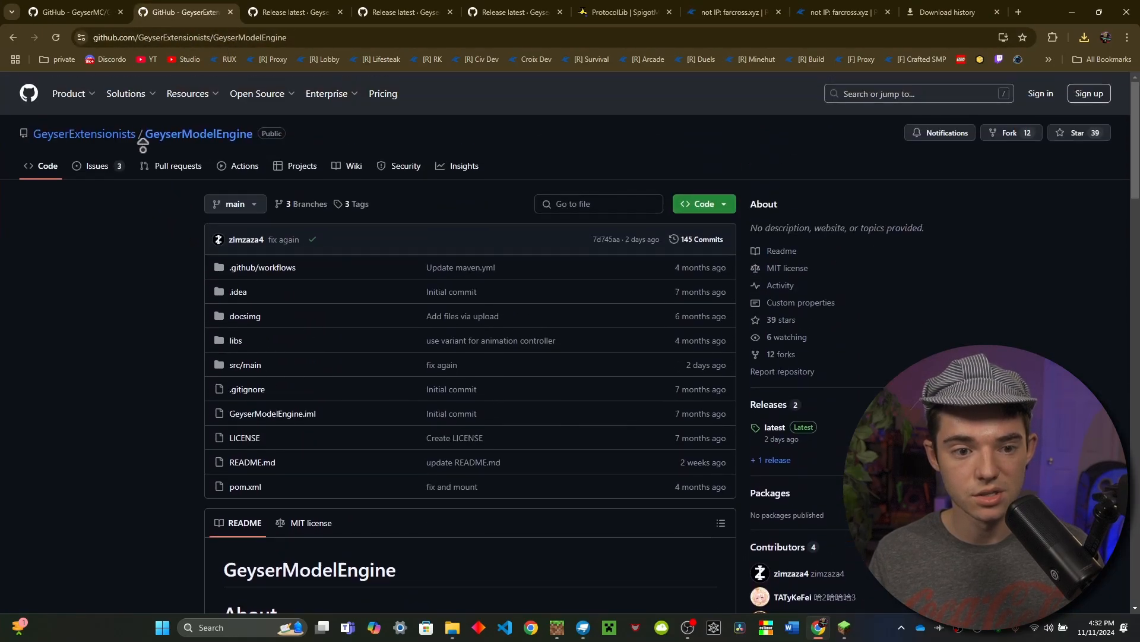
scroll("down", 3)
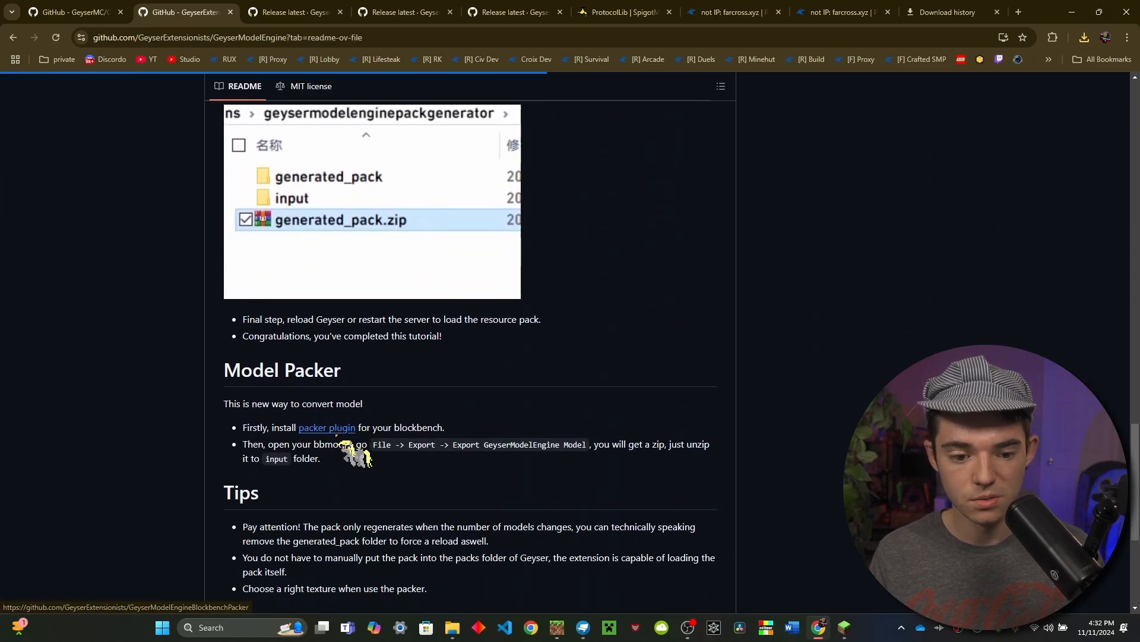
left_click(327, 428)
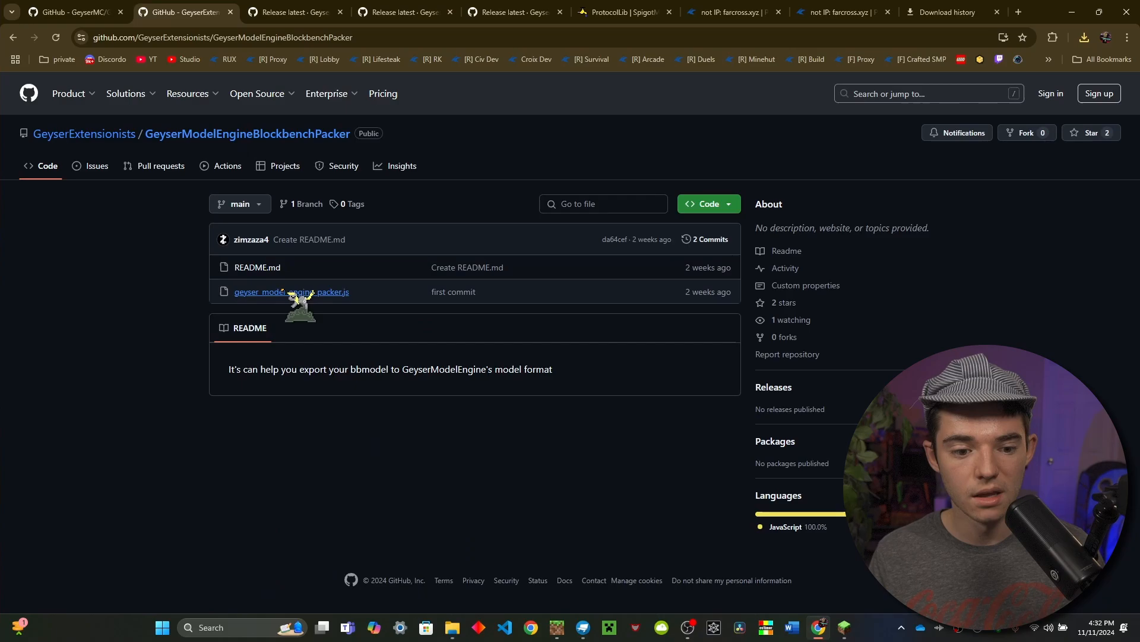
left_click(291, 292)
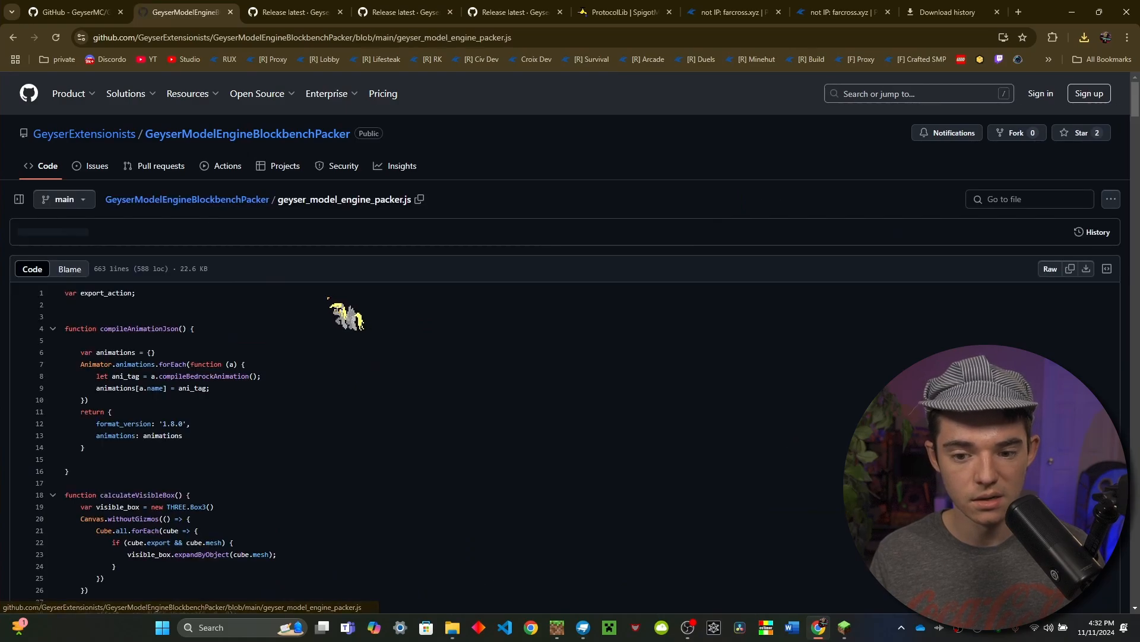
left_click(18, 198)
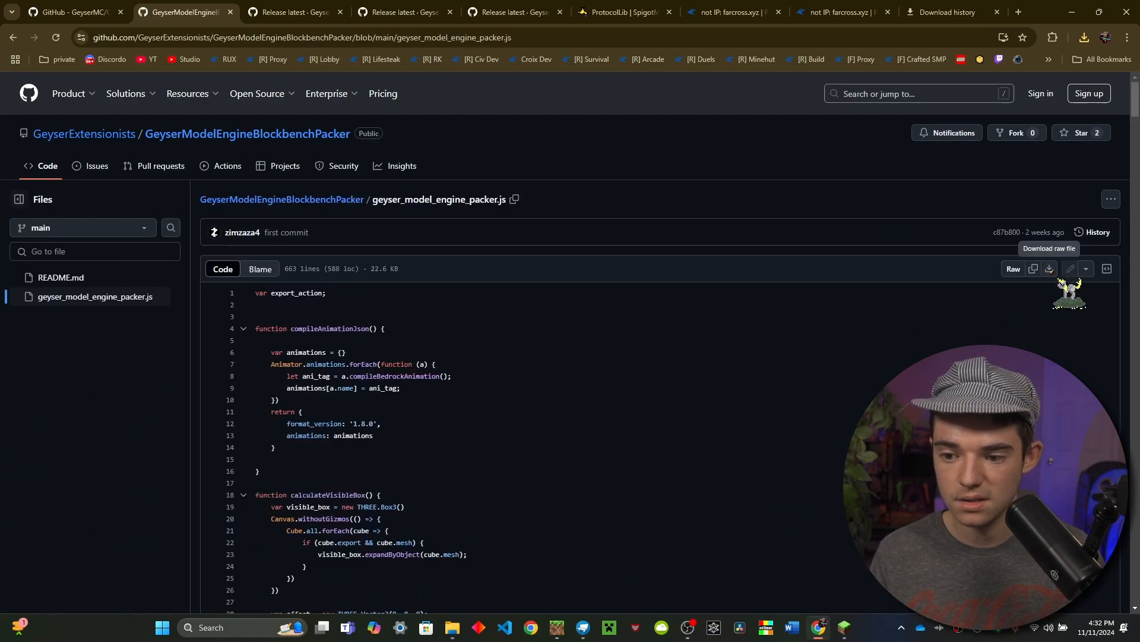
left_click(1084, 36)
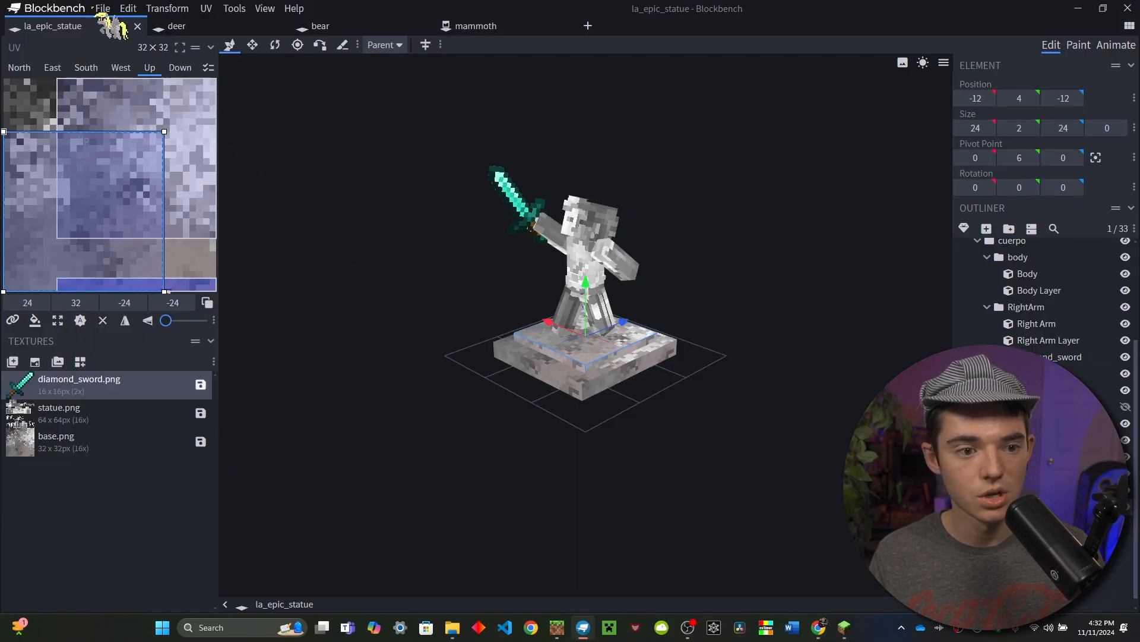
Install GeyserModelEnginePacker from the downloaded script via the plugin manager, then close it.
left_click(102, 8)
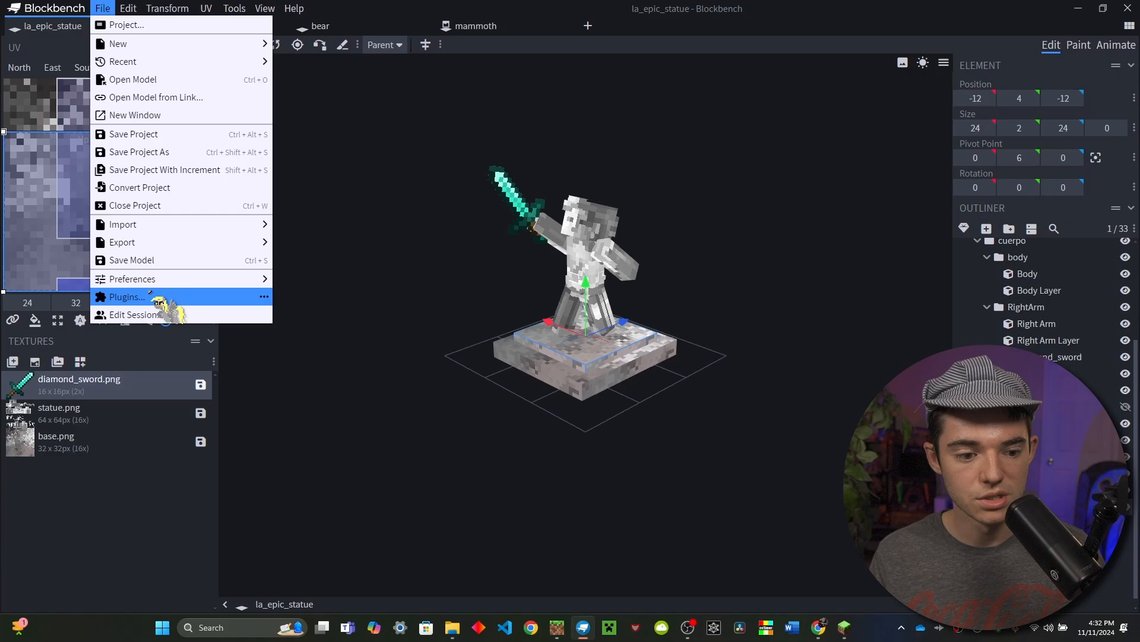
left_click(124, 297)
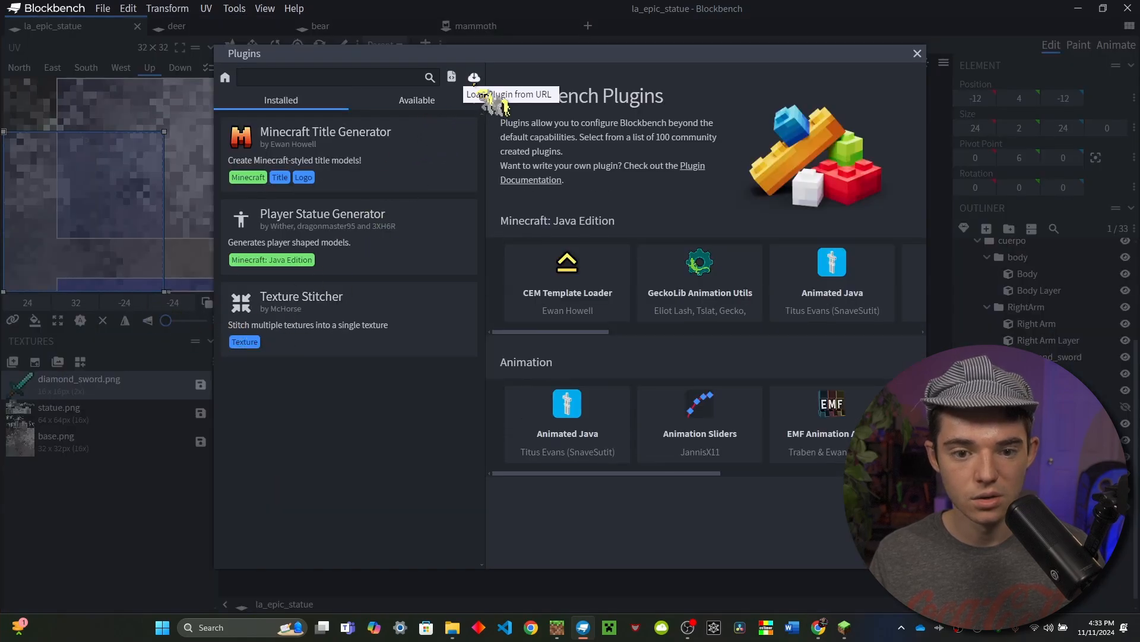
left_click(473, 78)
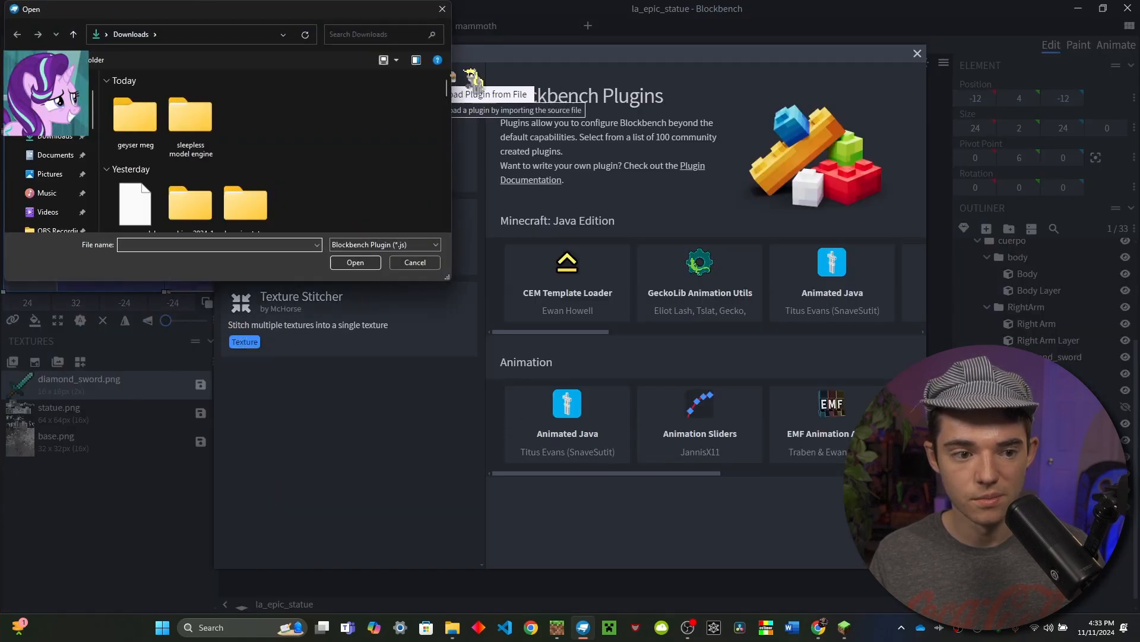
left_click(356, 262)
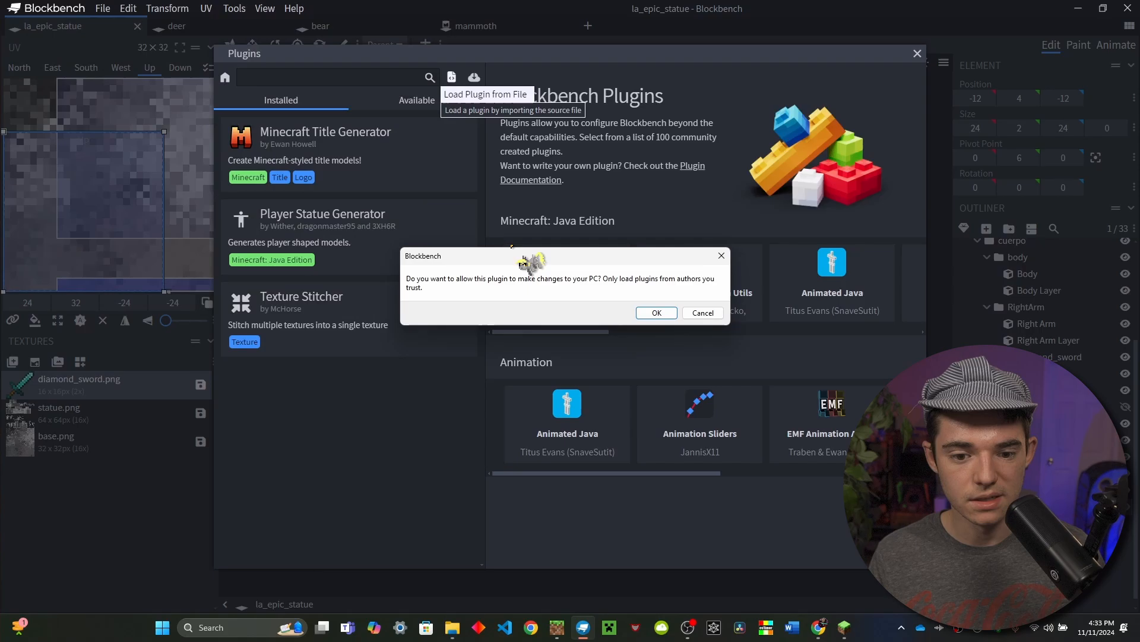
left_click(654, 312)
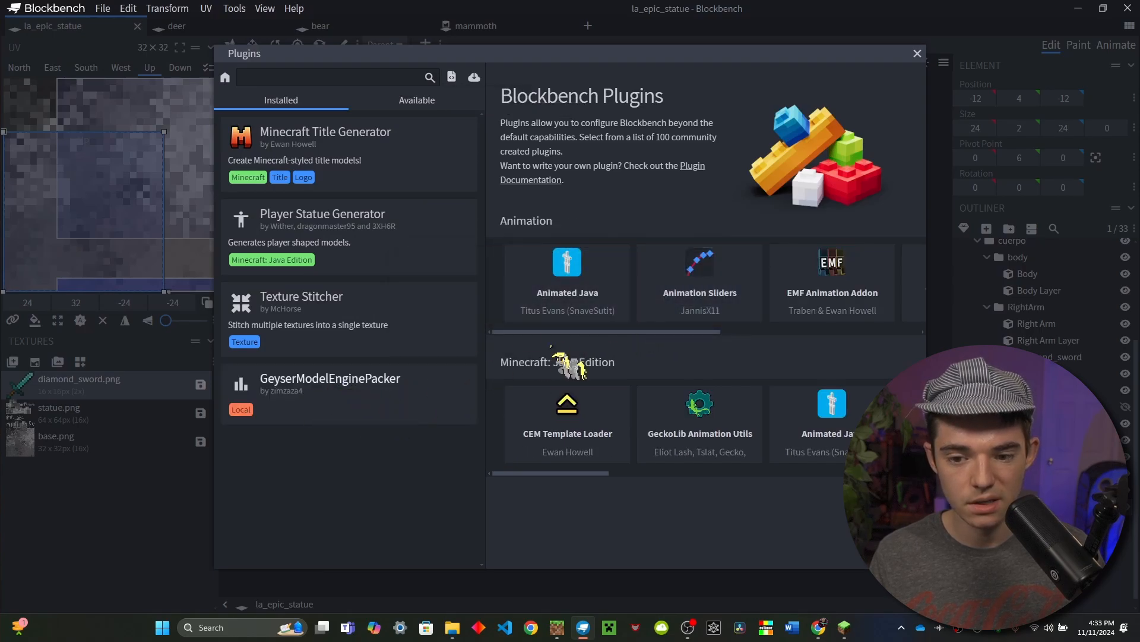
left_click(917, 52)
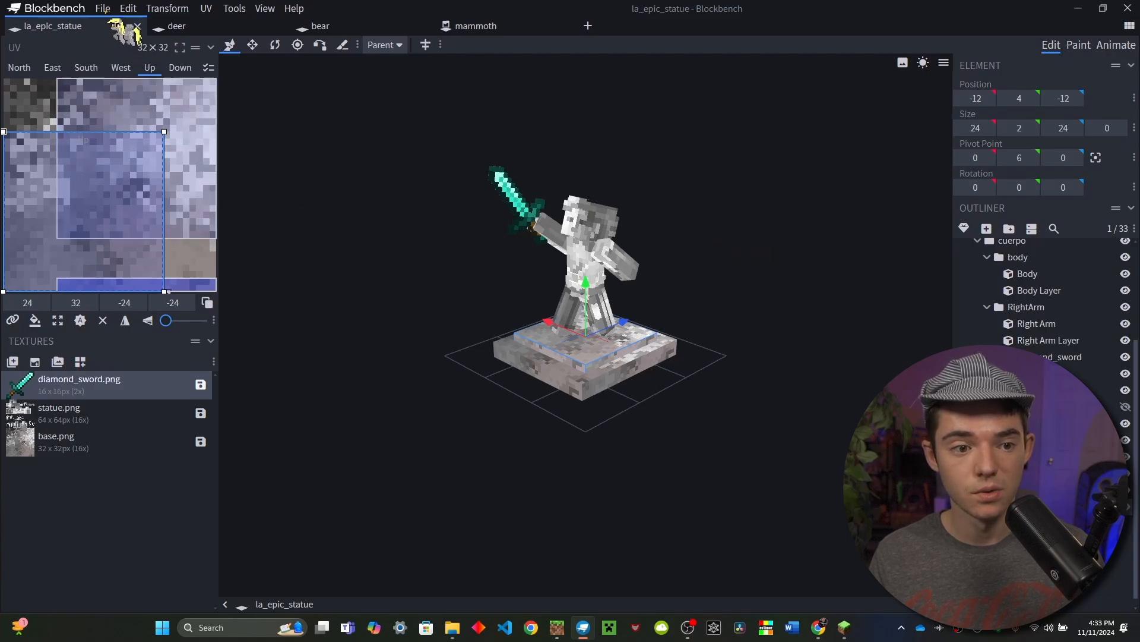
Export la_epic_statue as la_epic_statue.zip, then move on to the deer and bear tabs.
left_click(101, 8)
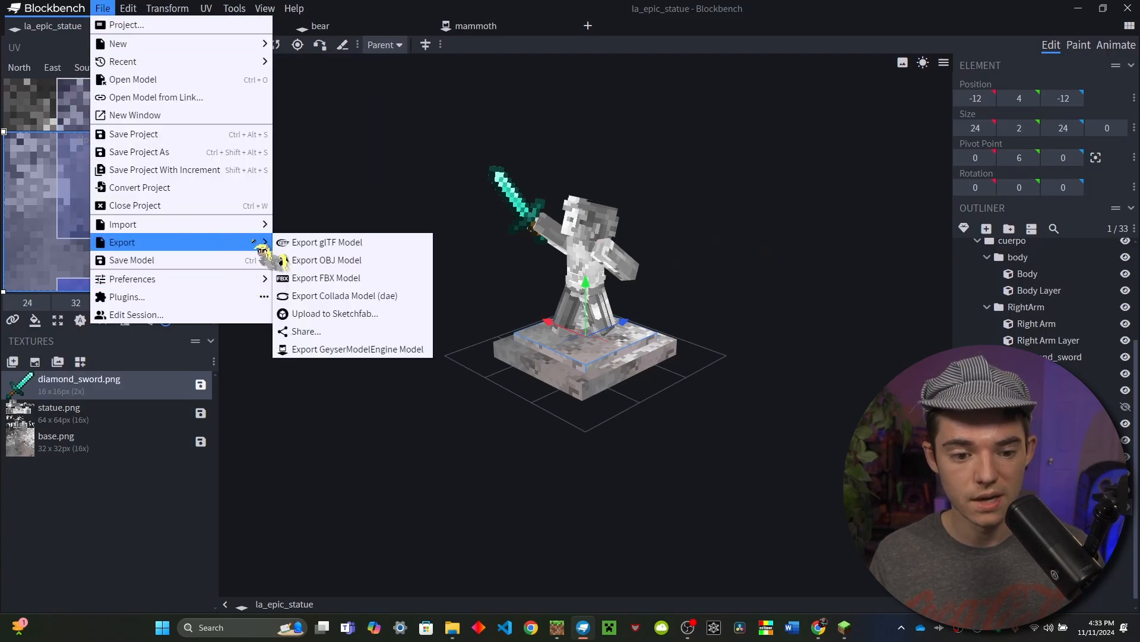
left_click(357, 349)
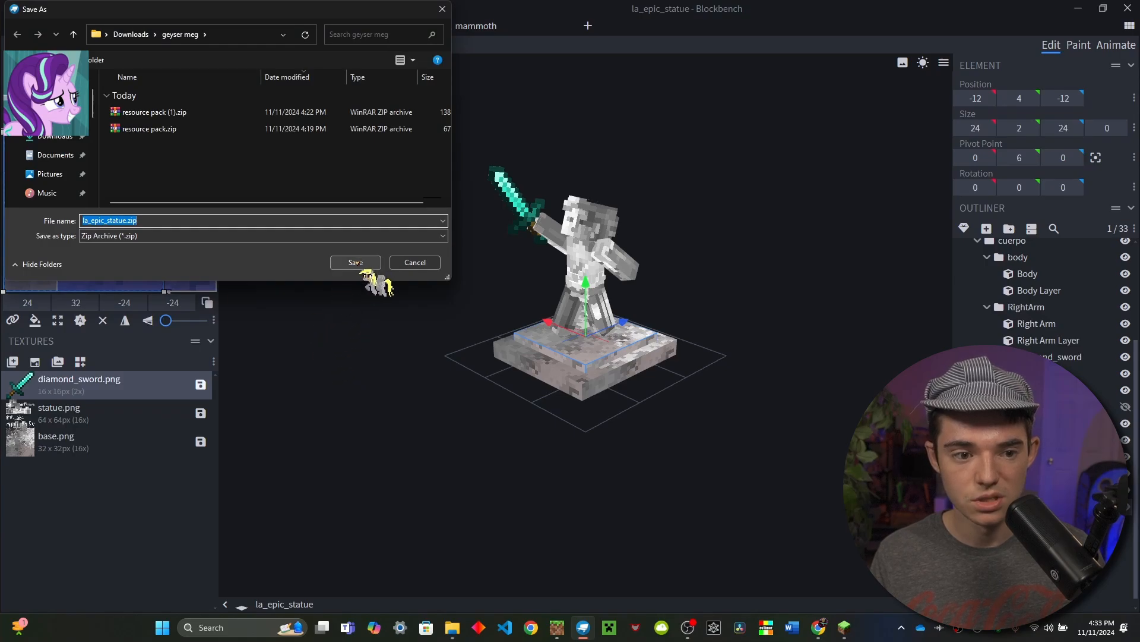
left_click(355, 262)
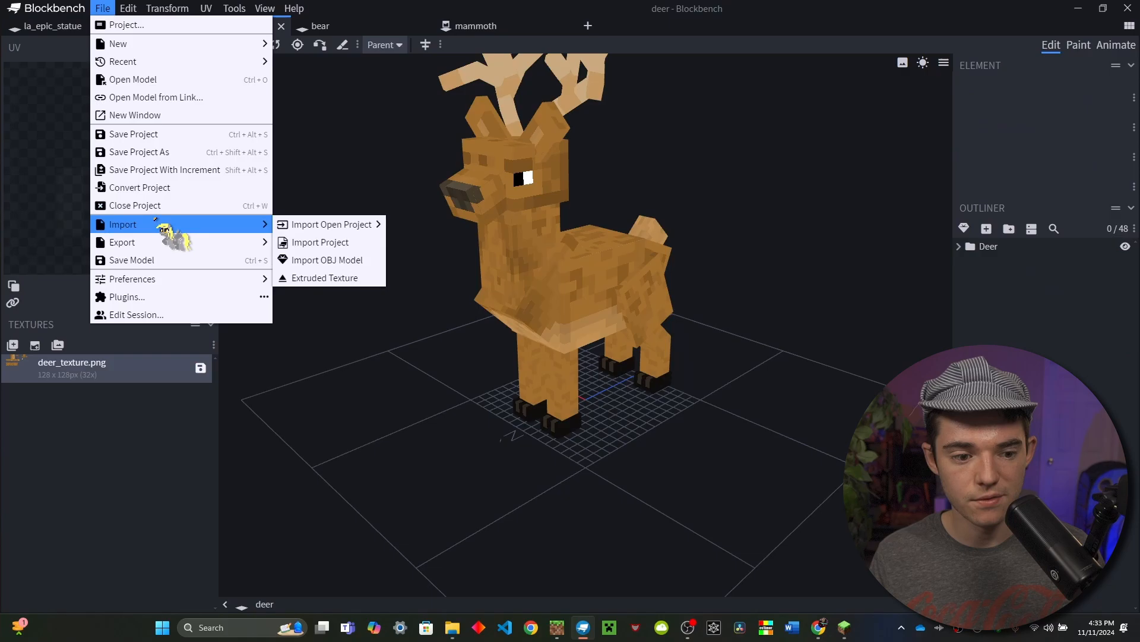
left_click(320, 26)
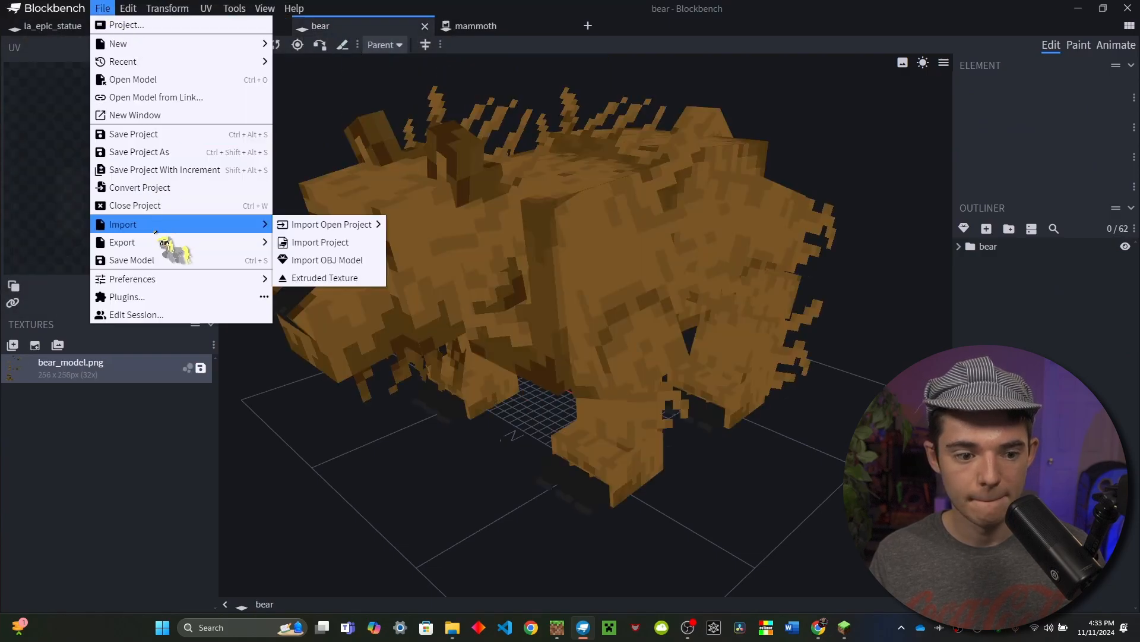
left_click(477, 26)
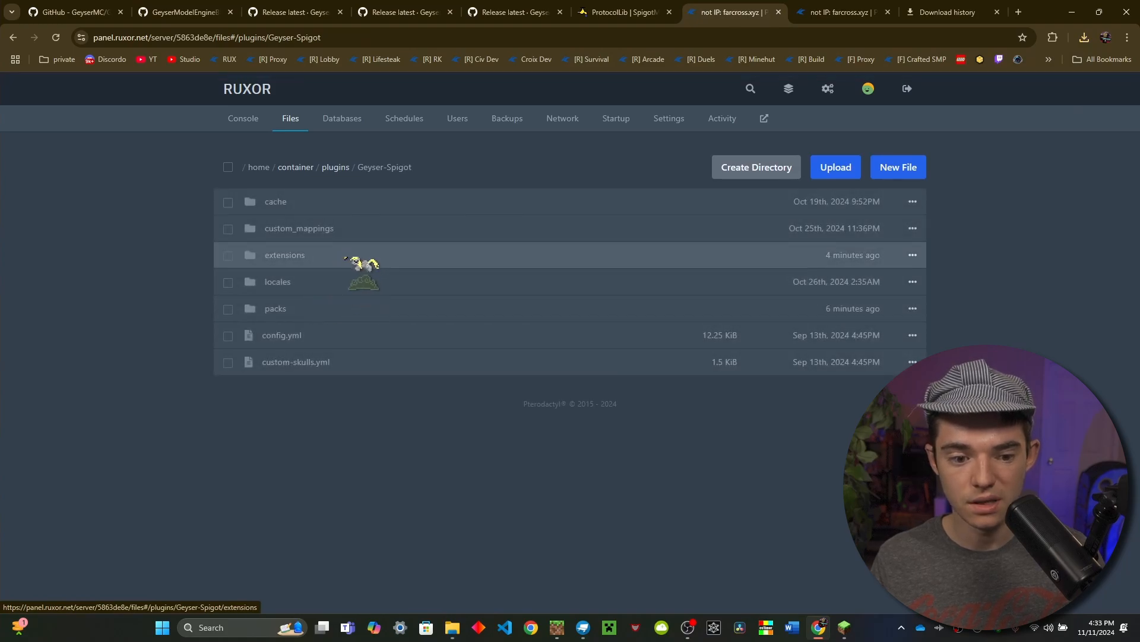
Unarchive bear.zip in the geysermodelenginepackgenerator input folder and switch to the console.
left_click(285, 255)
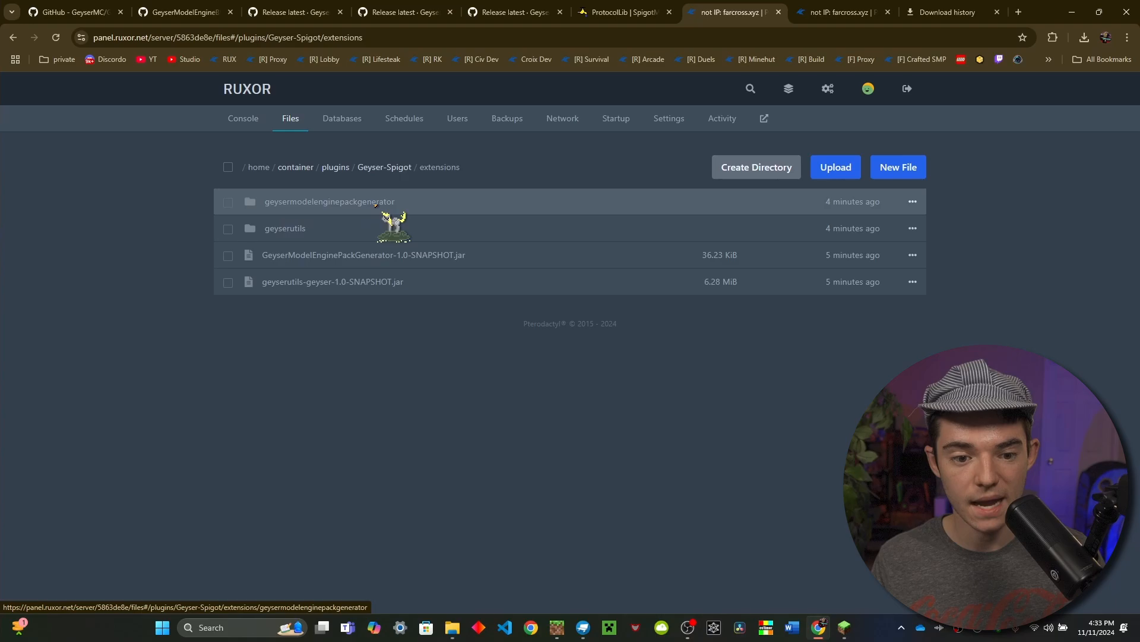
left_click(329, 201)
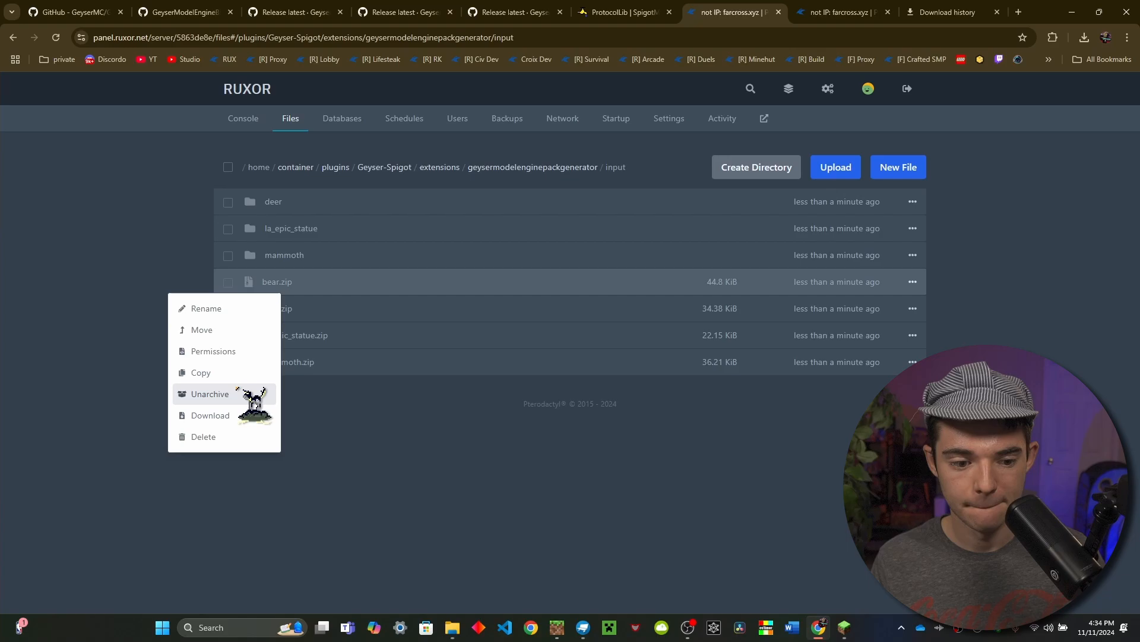
left_click(209, 393)
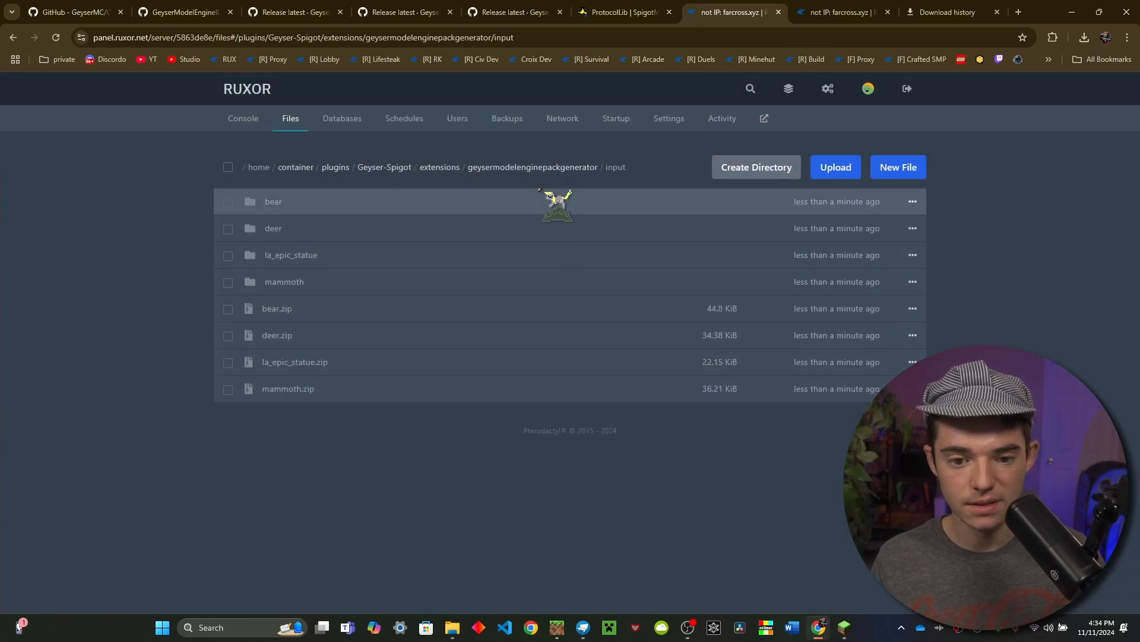
left_click(238, 119)
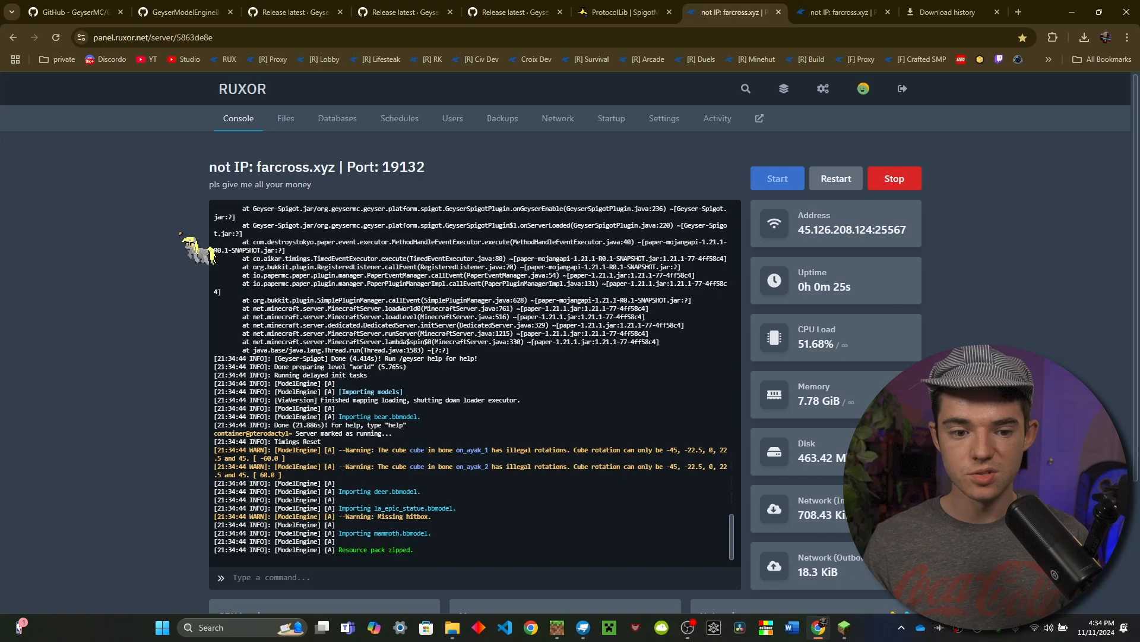
Browse plugins > Geyser-Spigot > geysermodelenginepackgenerator to find generated_pack.zip.
left_click(284, 117)
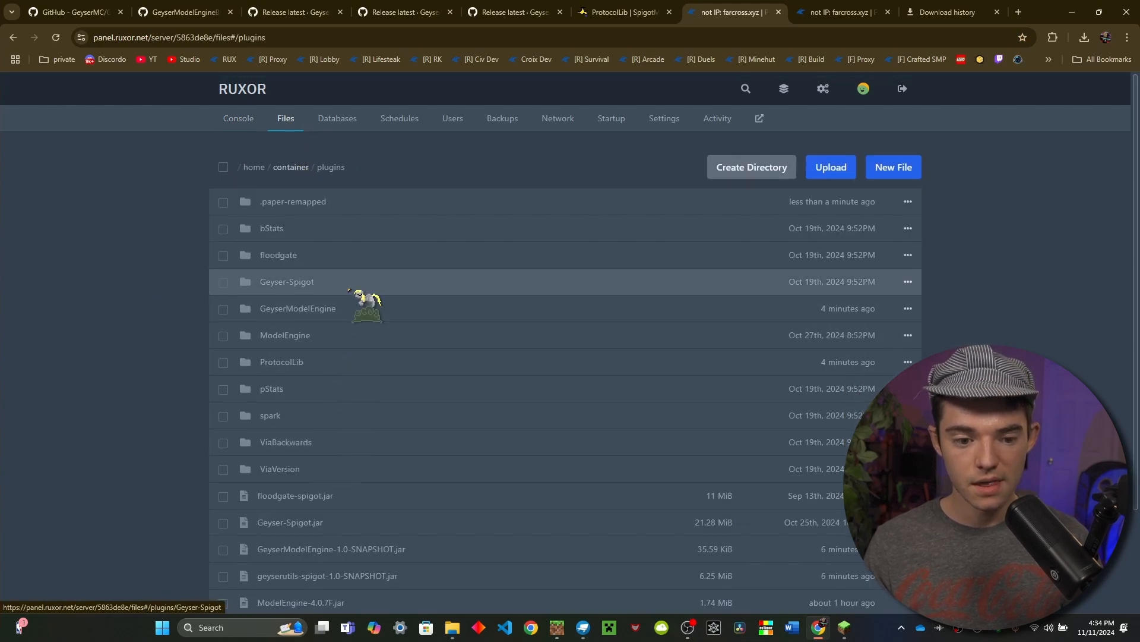
left_click(287, 282)
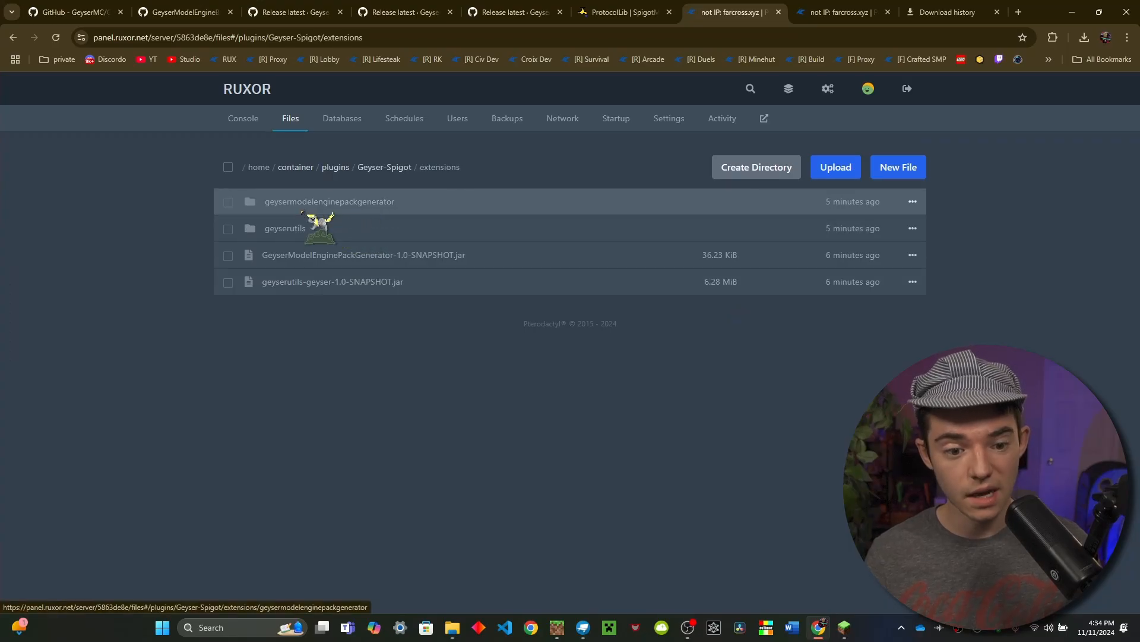
left_click(329, 201)
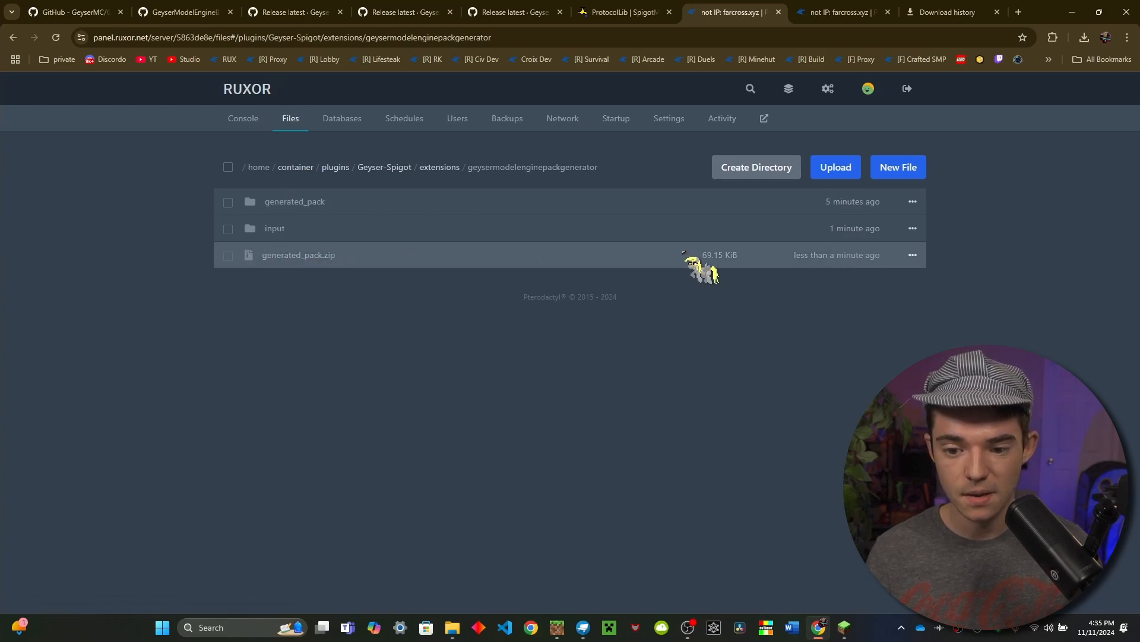
mouse_move(447, 269)
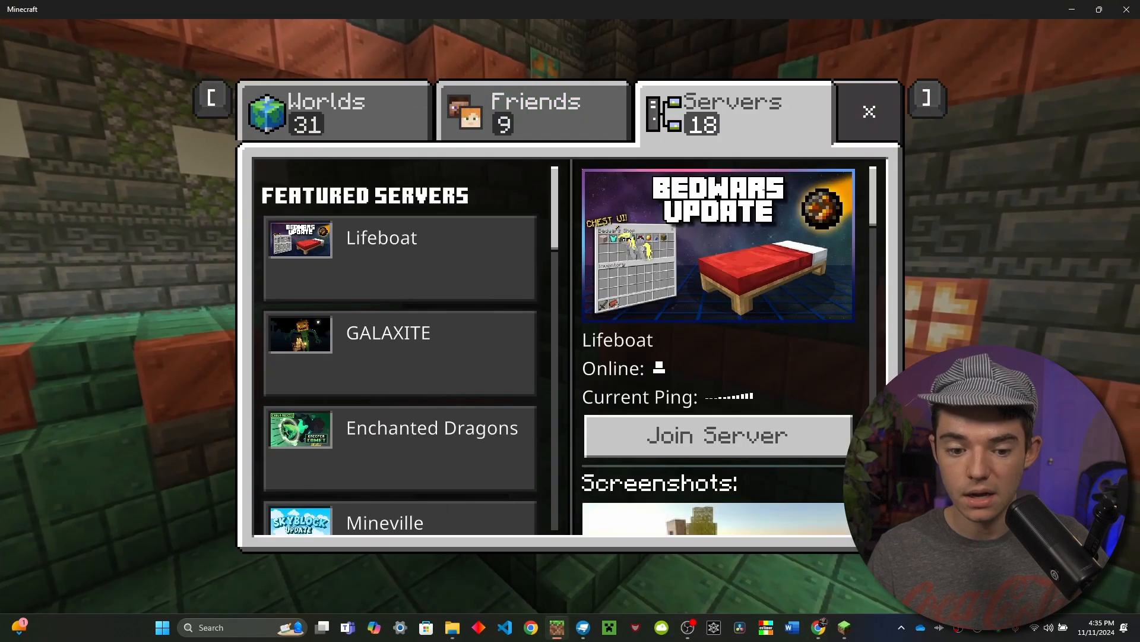
Join the test server, download all resource packs, then return to the server panel.
left_click(717, 435)
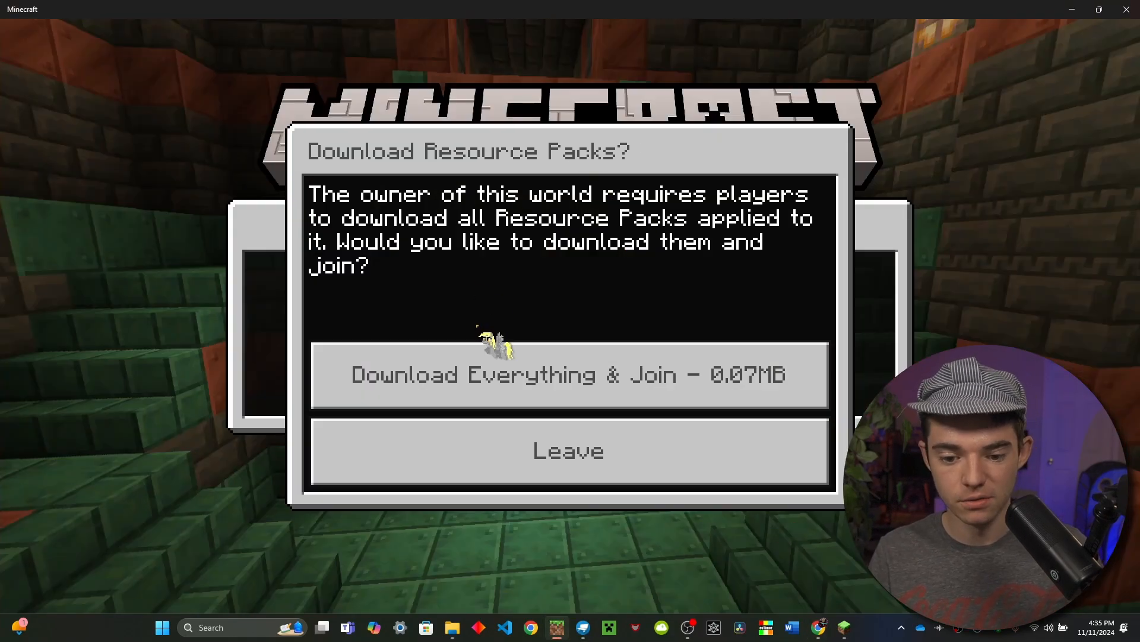
left_click(569, 375)
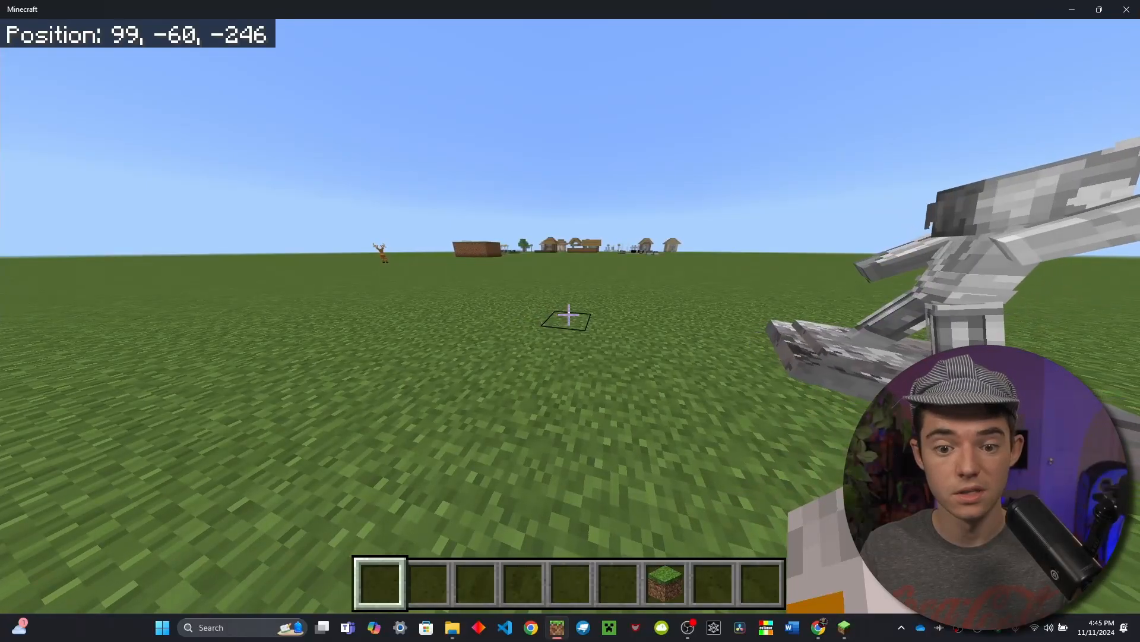
key("t")
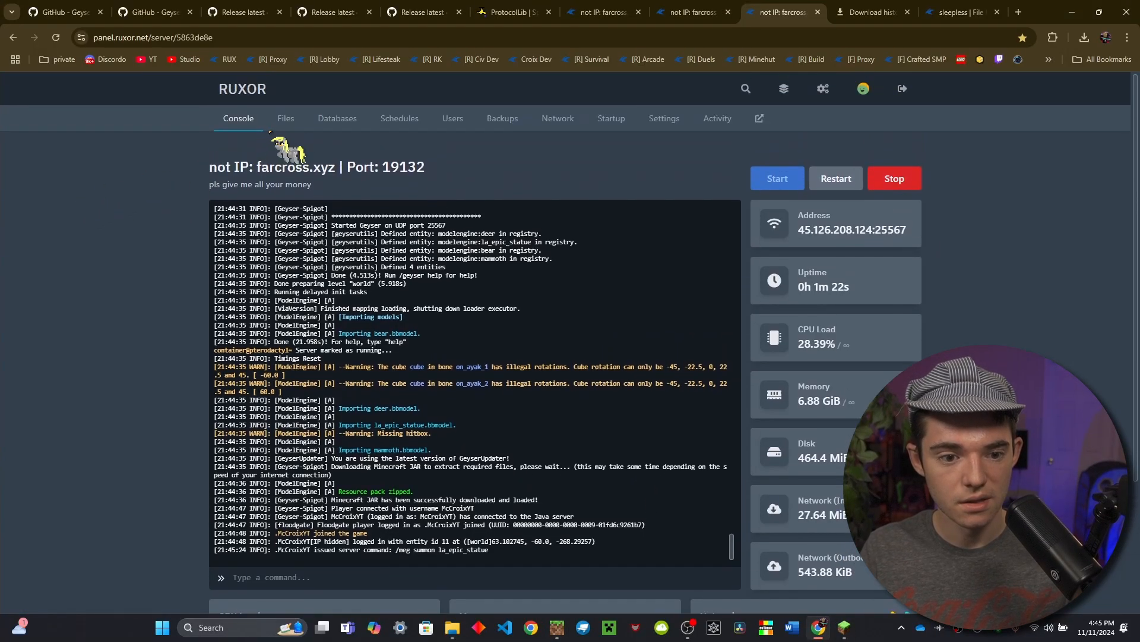
Open la_epic_statue's config.json from the pack generator input folder in the file editor.
left_click(285, 118)
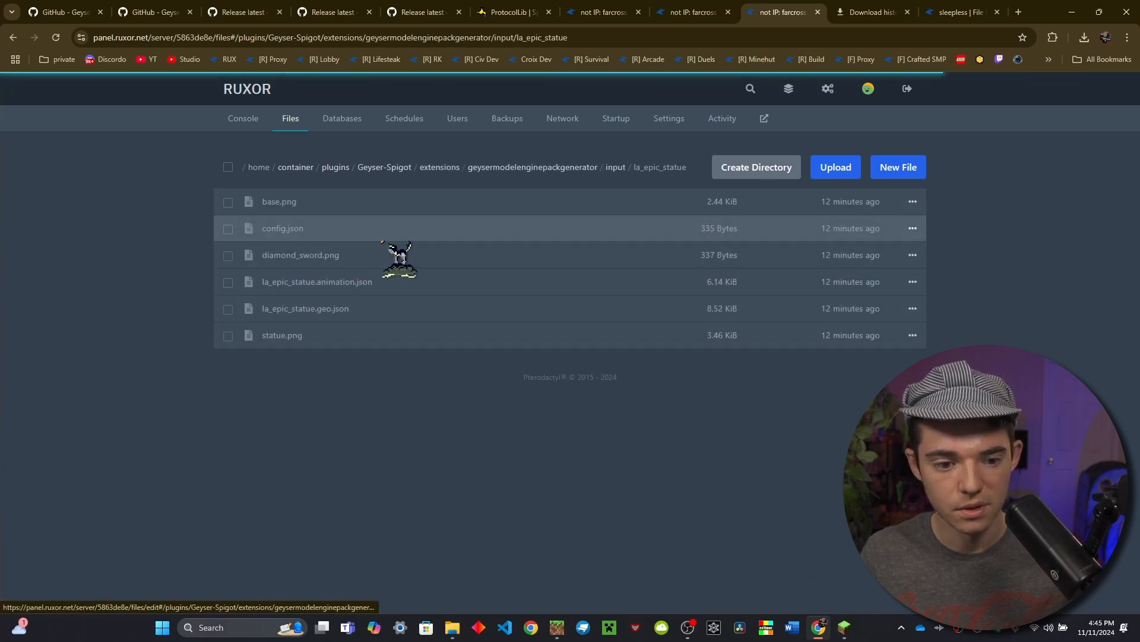
left_click(282, 227)
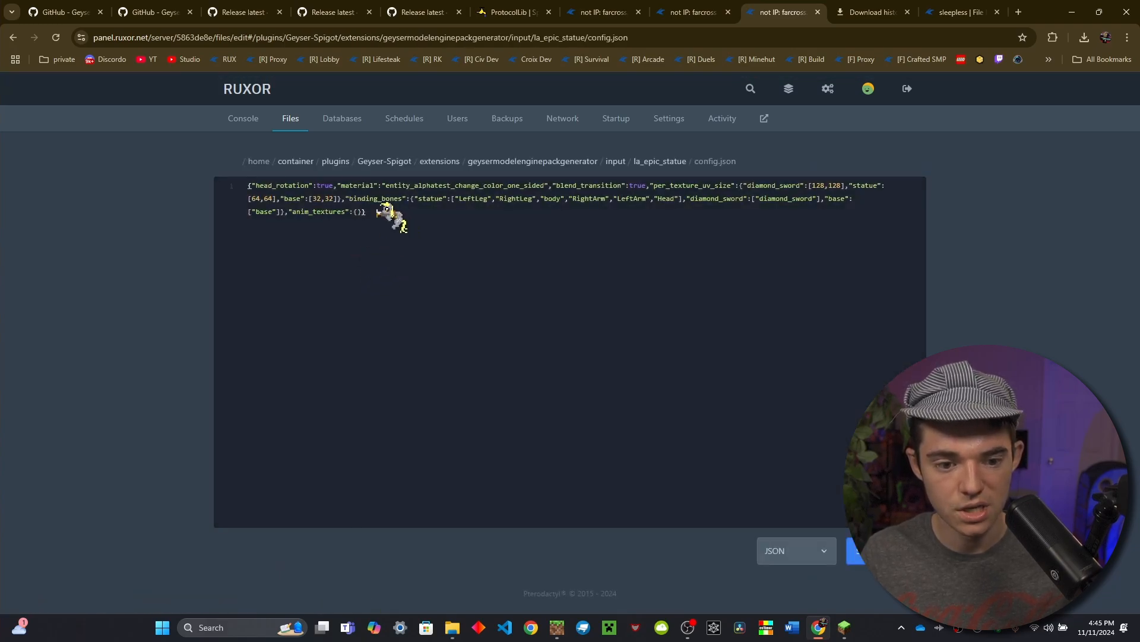